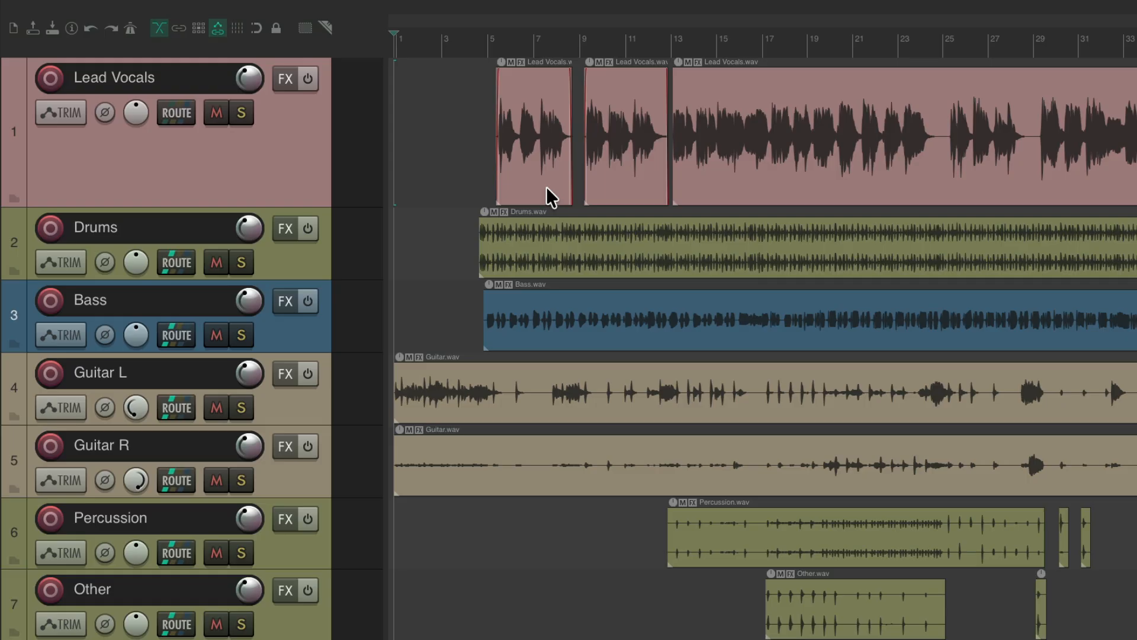
pyautogui.moveTo(534, 131)
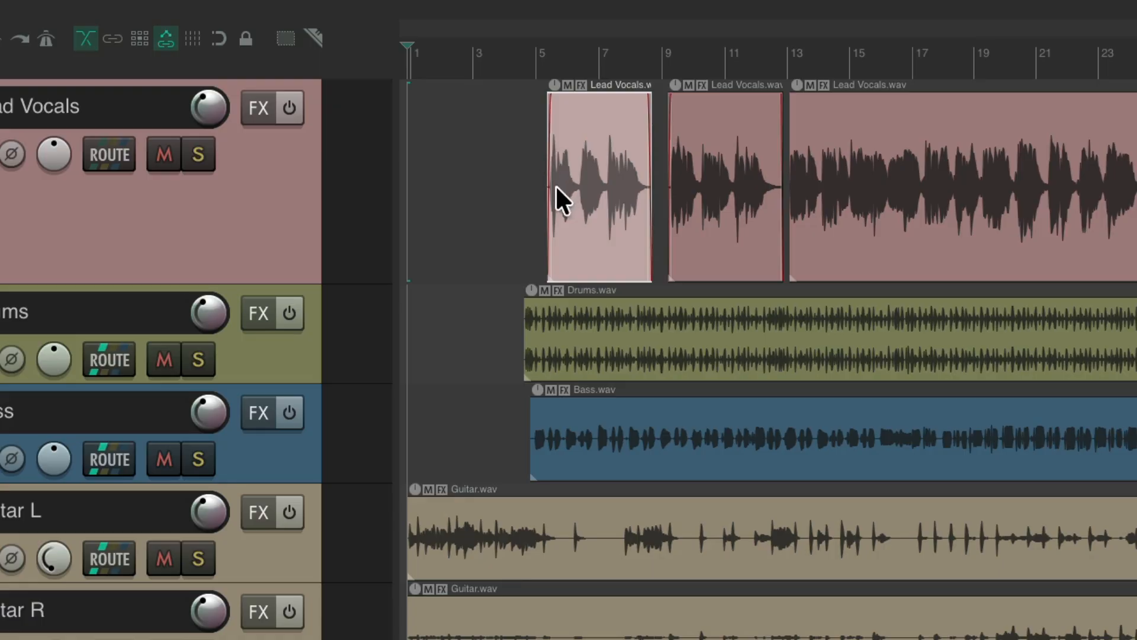
# - Select the first Lead Vocals item and move the edit cursor near bar 9 from the ruler
pyautogui.moveTo(653, 196); pyautogui.dragTo(616, 211)
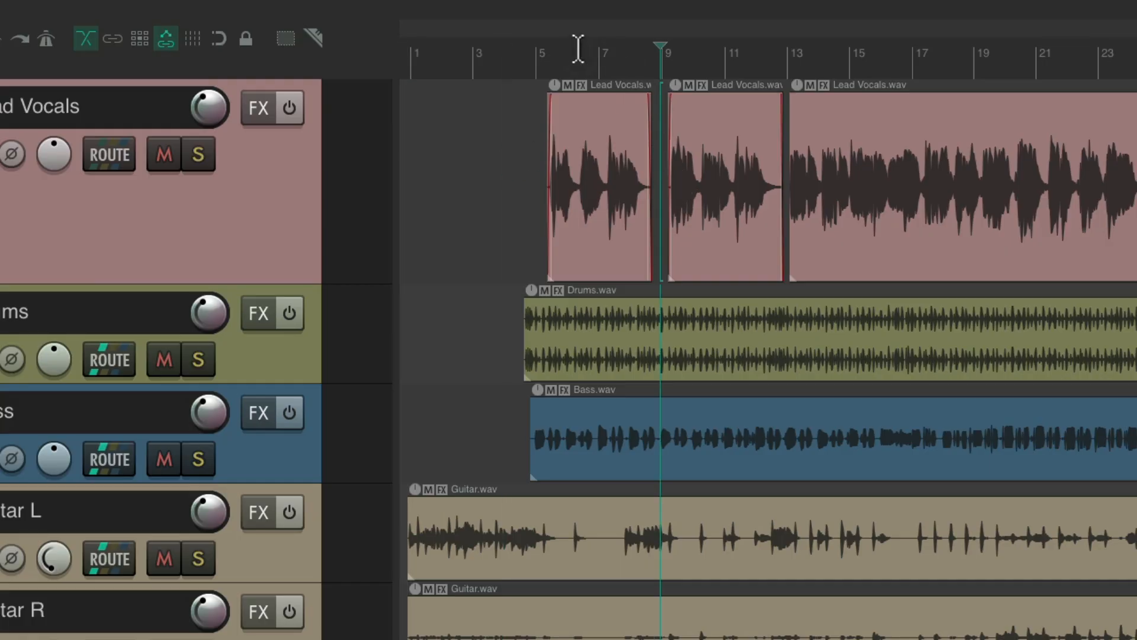
pyautogui.click(481, 57)
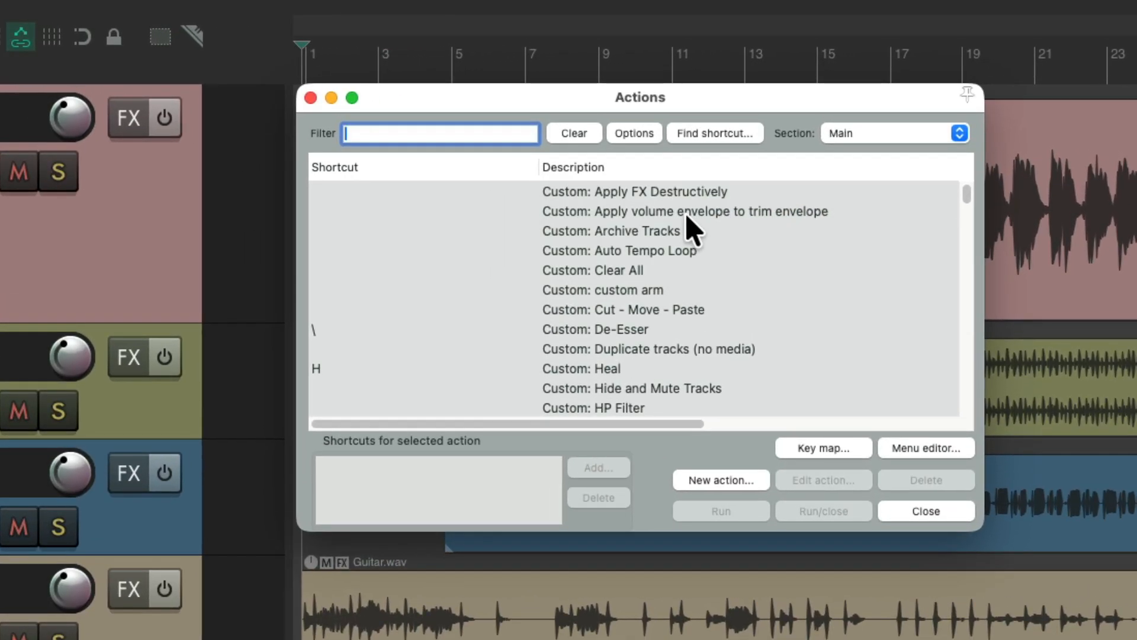
pyautogui.moveTo(500, 153)
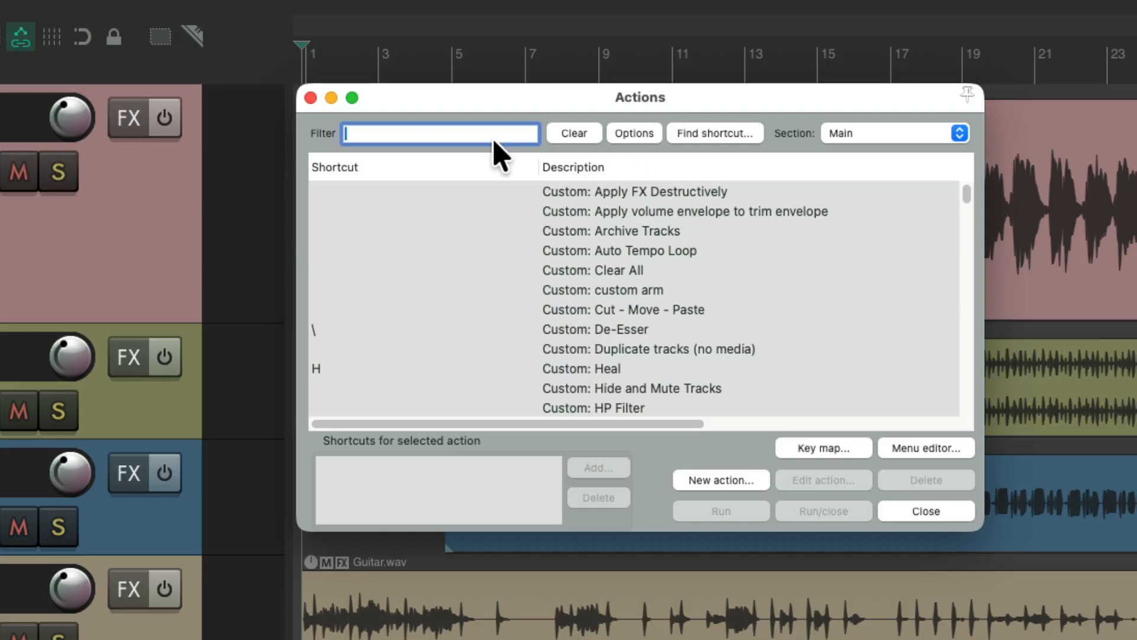
# - Filter the Actions list for 'mod pref' to find the mouse modifiers preferences
pyautogui.write('mod pref')
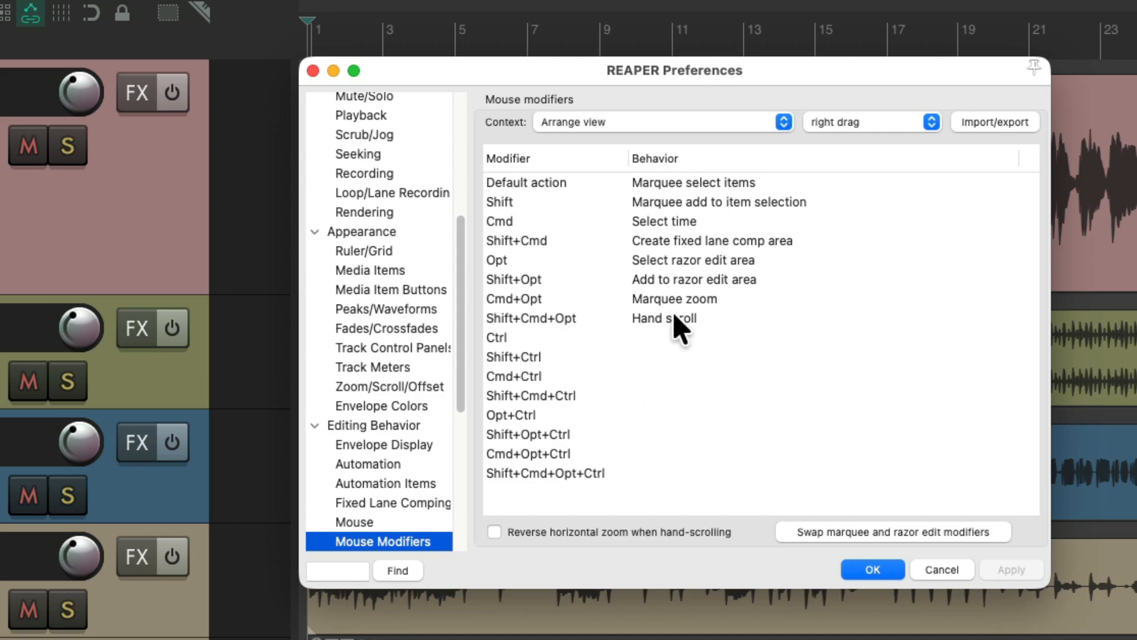
pyautogui.scroll(-3)
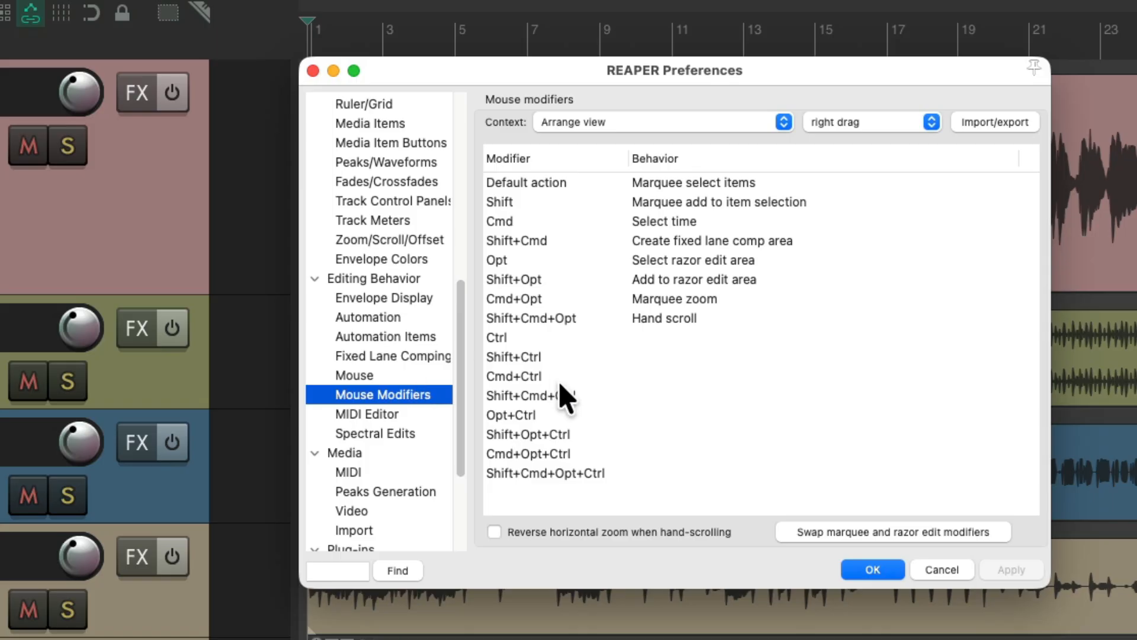
pyautogui.moveTo(624, 163)
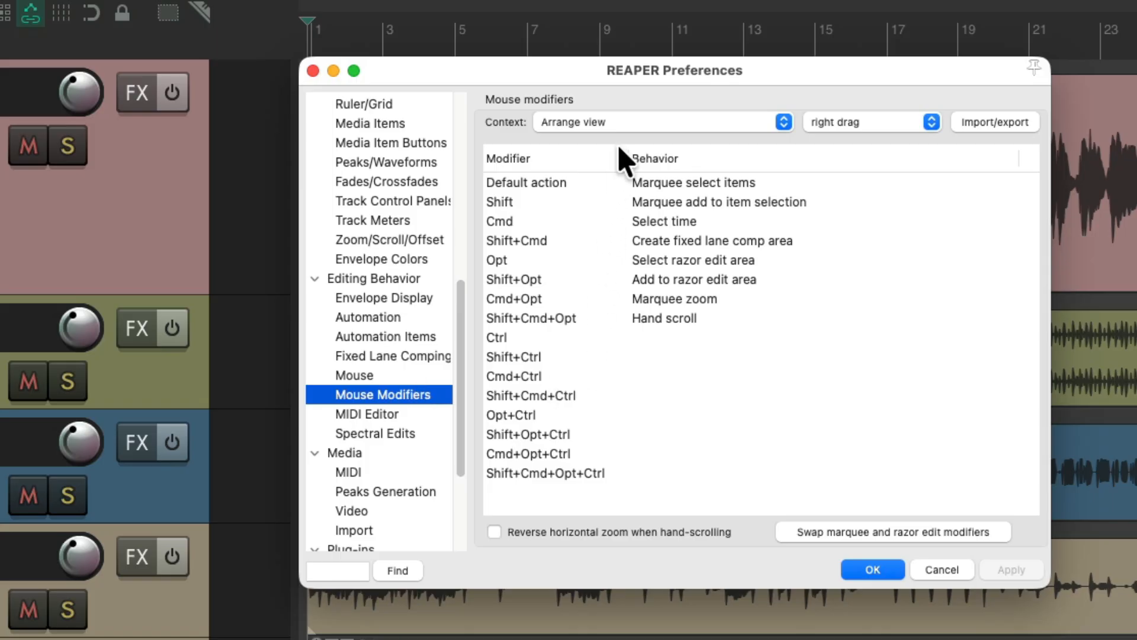
pyautogui.moveTo(645, 156)
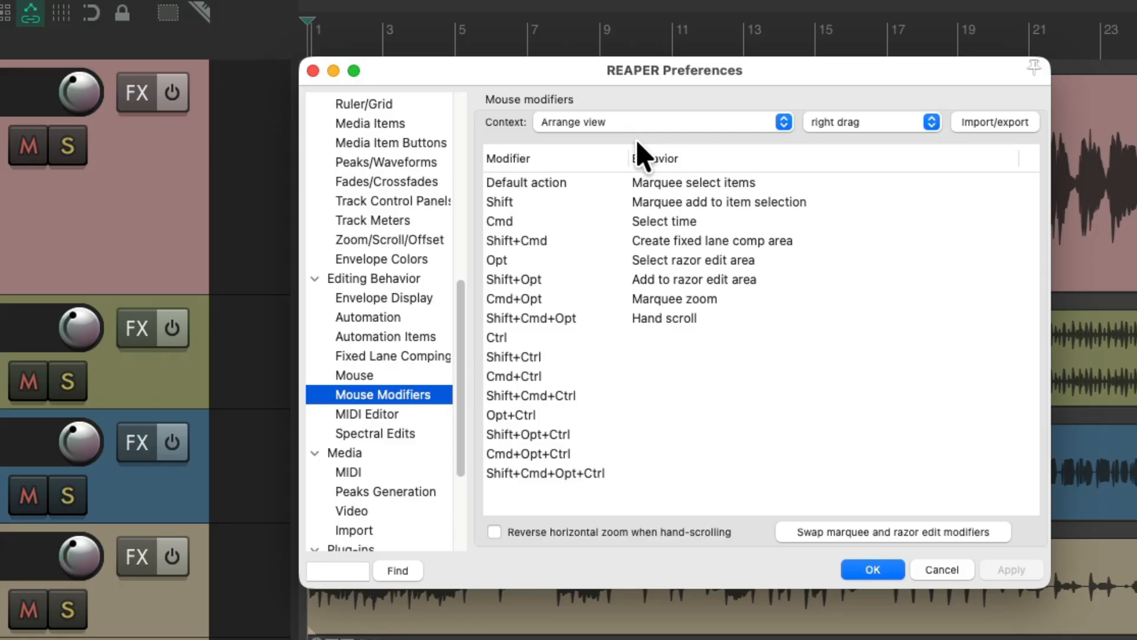
pyautogui.moveTo(624, 157)
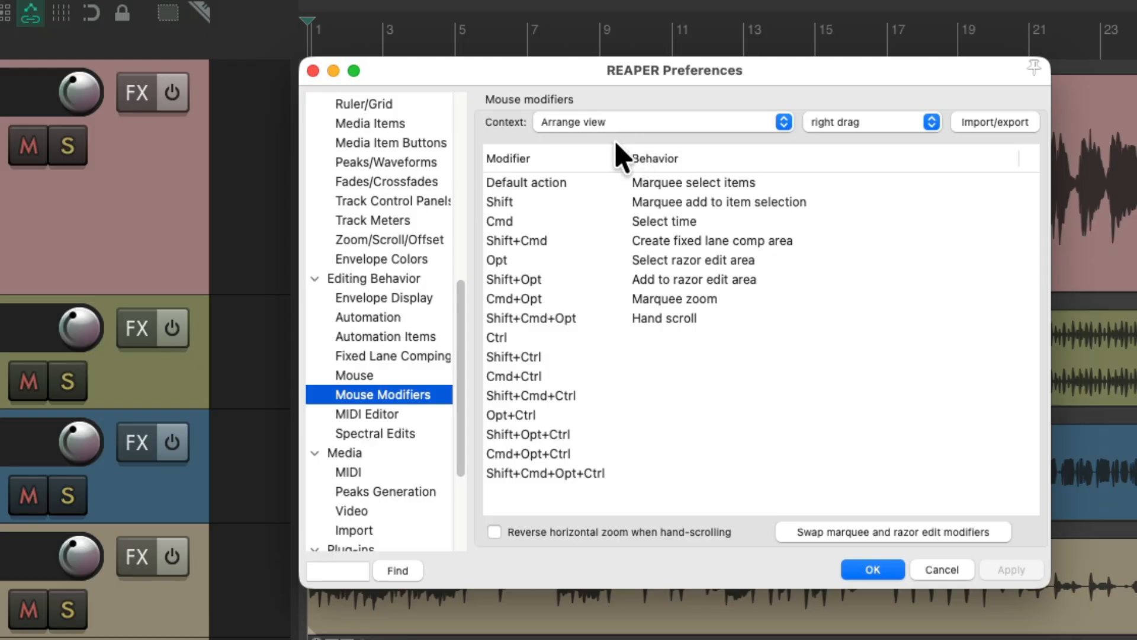
pyautogui.moveTo(855, 153)
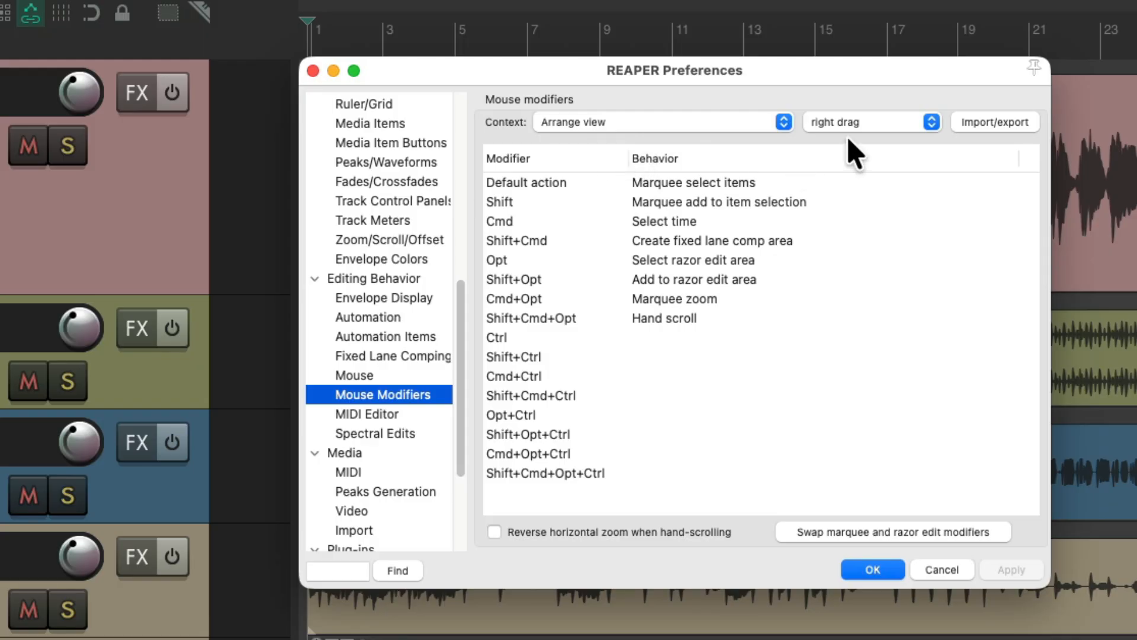
pyautogui.moveTo(766, 369)
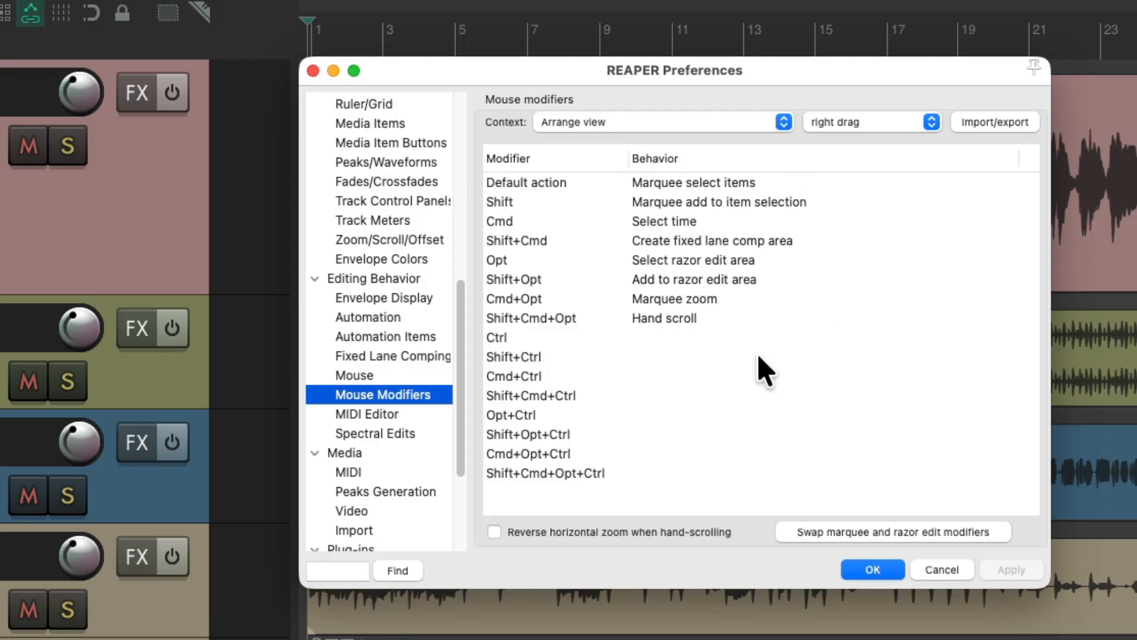
pyautogui.moveTo(718, 210)
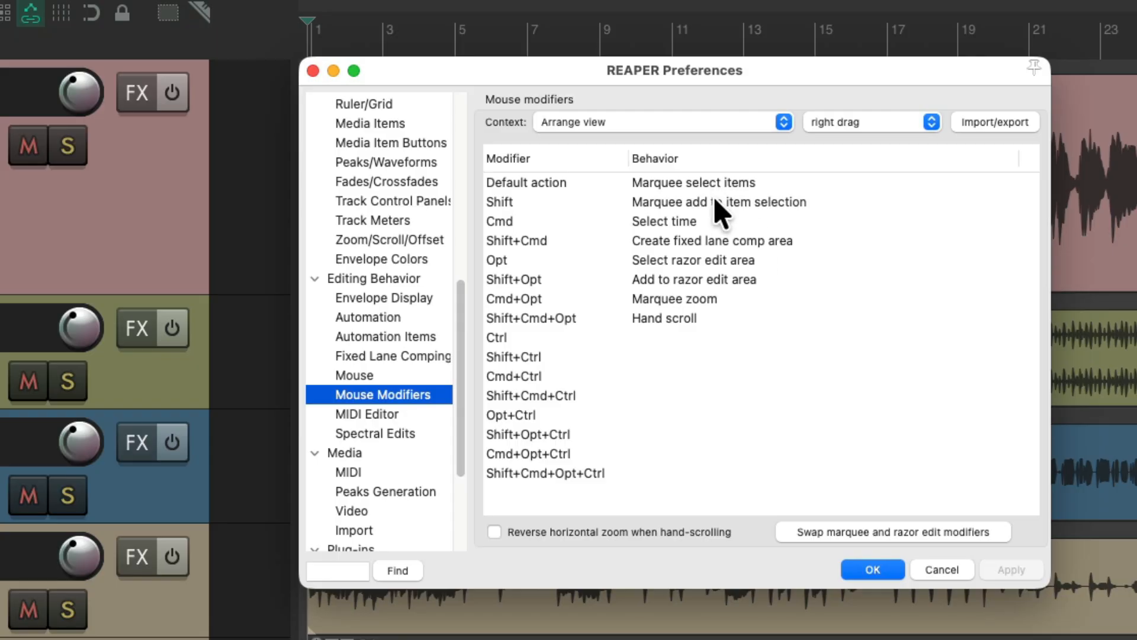
pyautogui.click(871, 569)
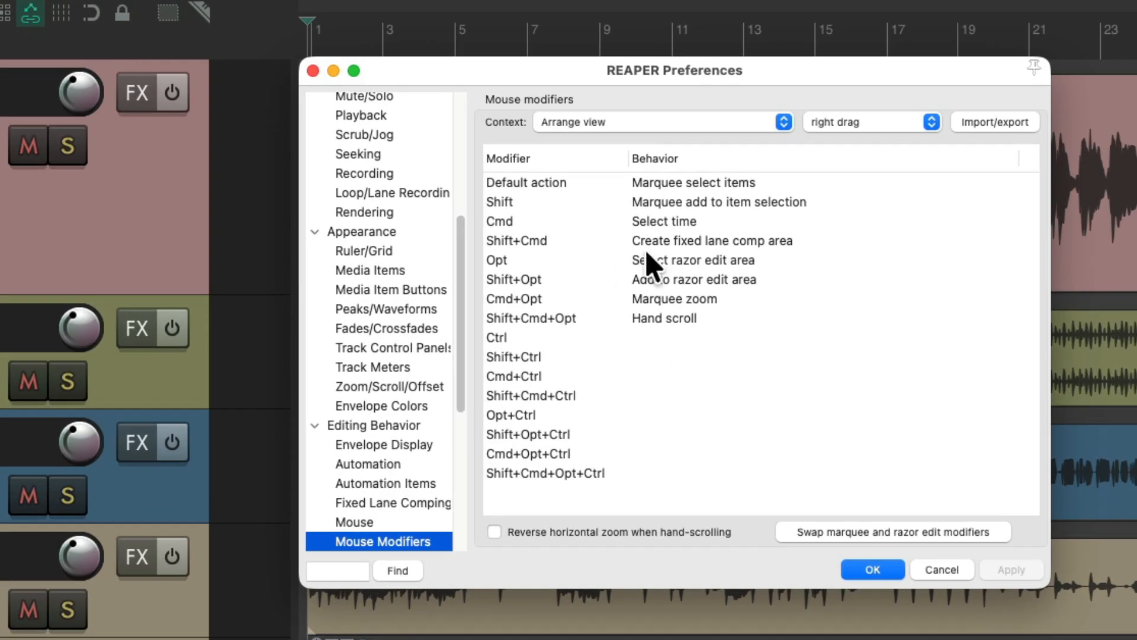
pyautogui.moveTo(726, 239)
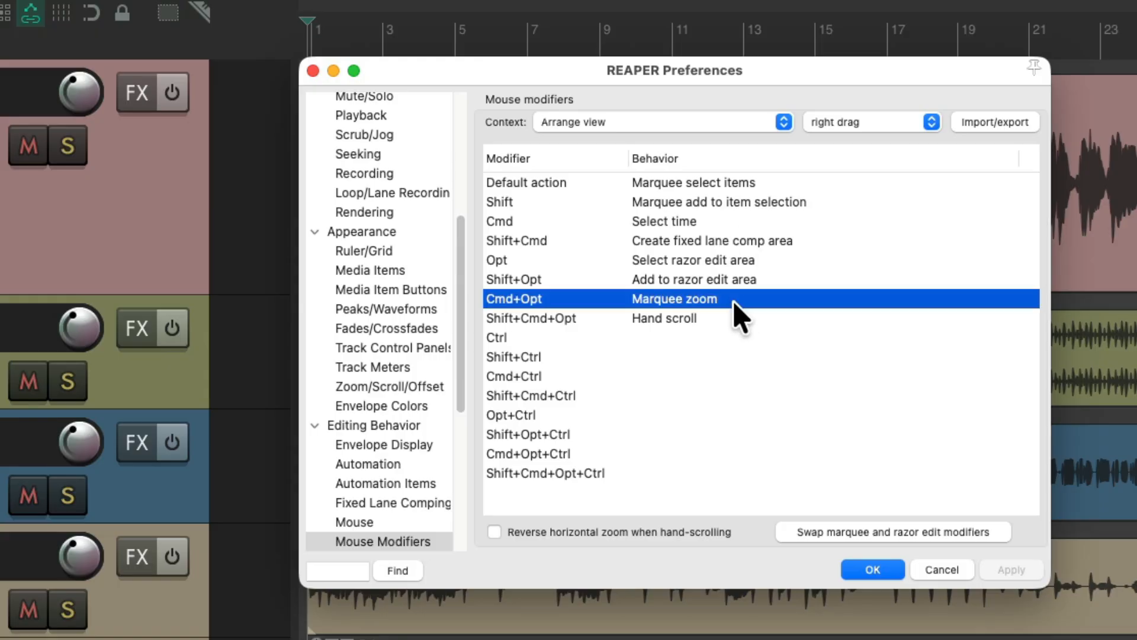
pyautogui.moveTo(606, 312)
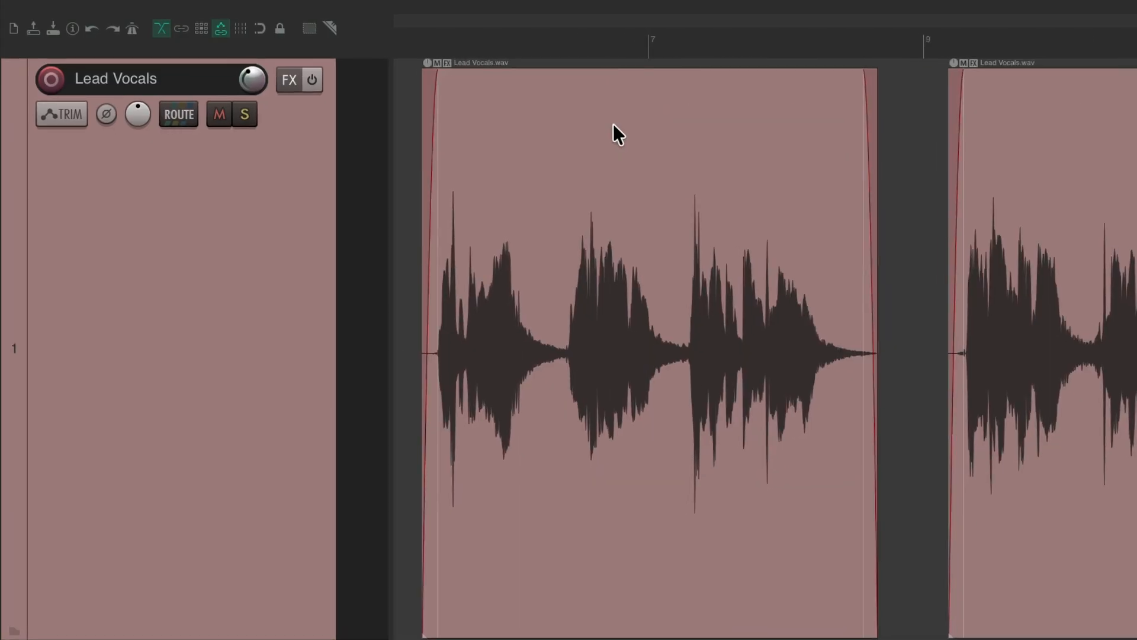
pyautogui.moveTo(666, 325)
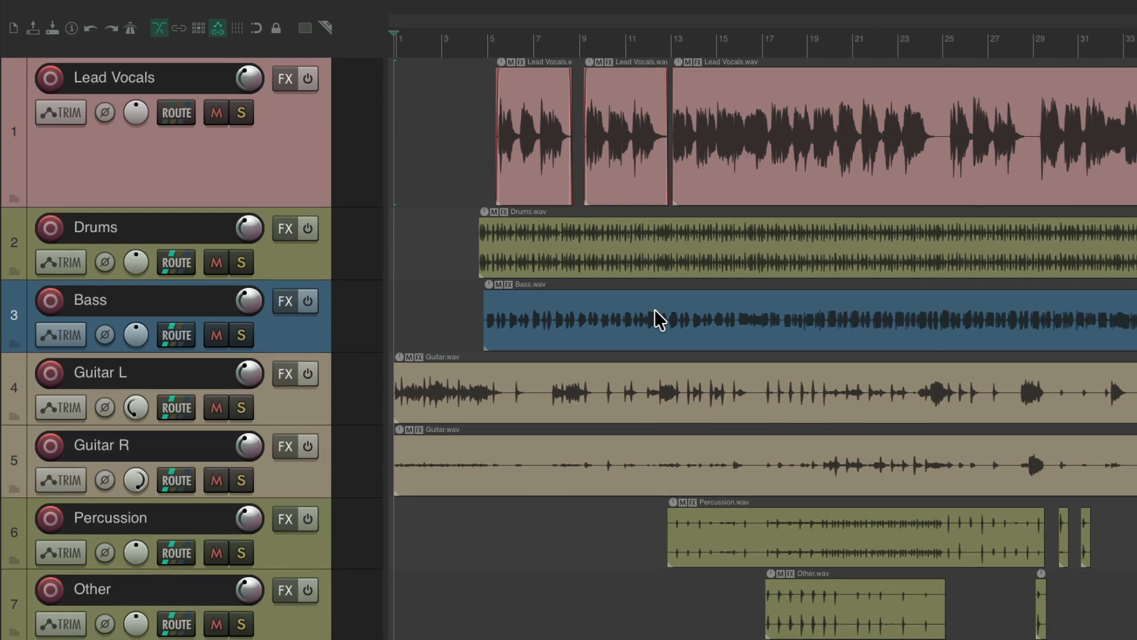
pyautogui.moveTo(468, 127)
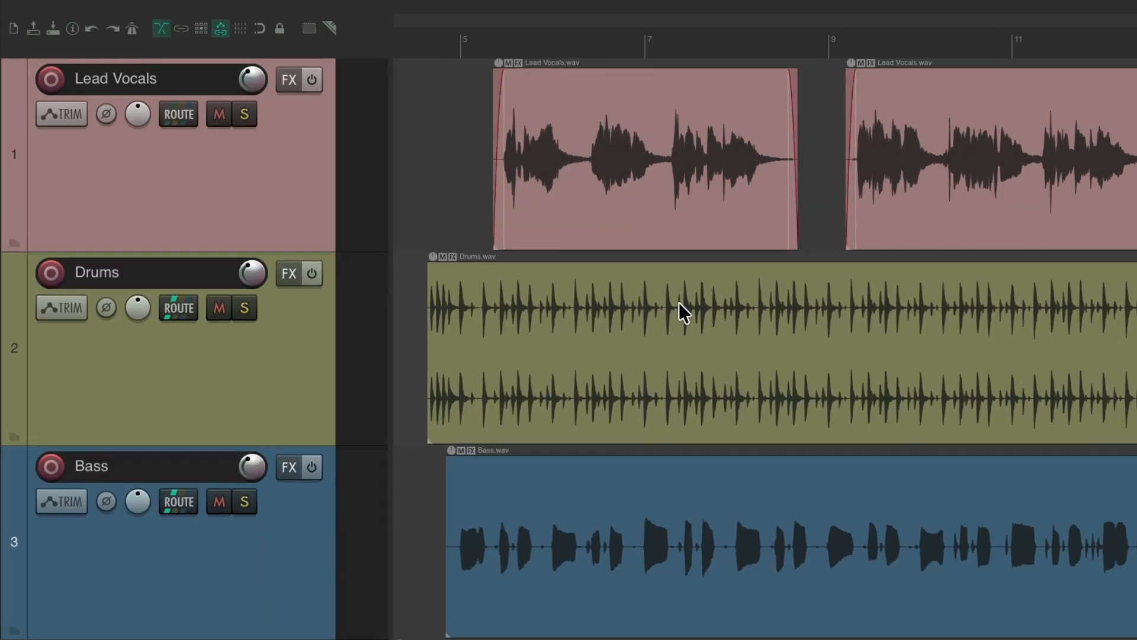
pyautogui.moveTo(605, 359)
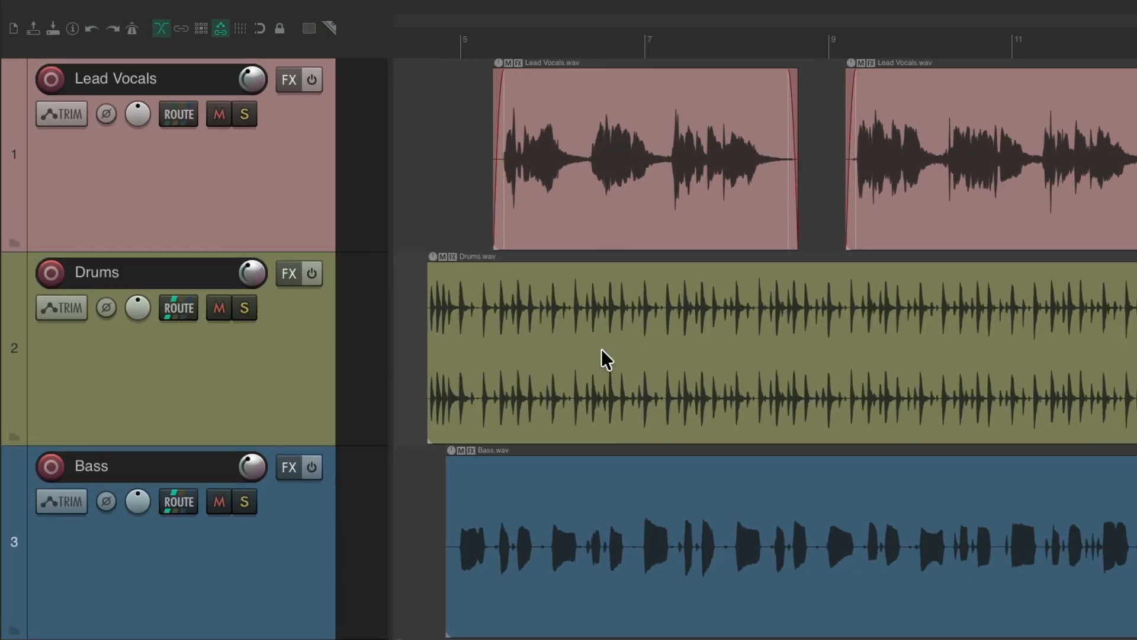
pyautogui.moveTo(593, 344)
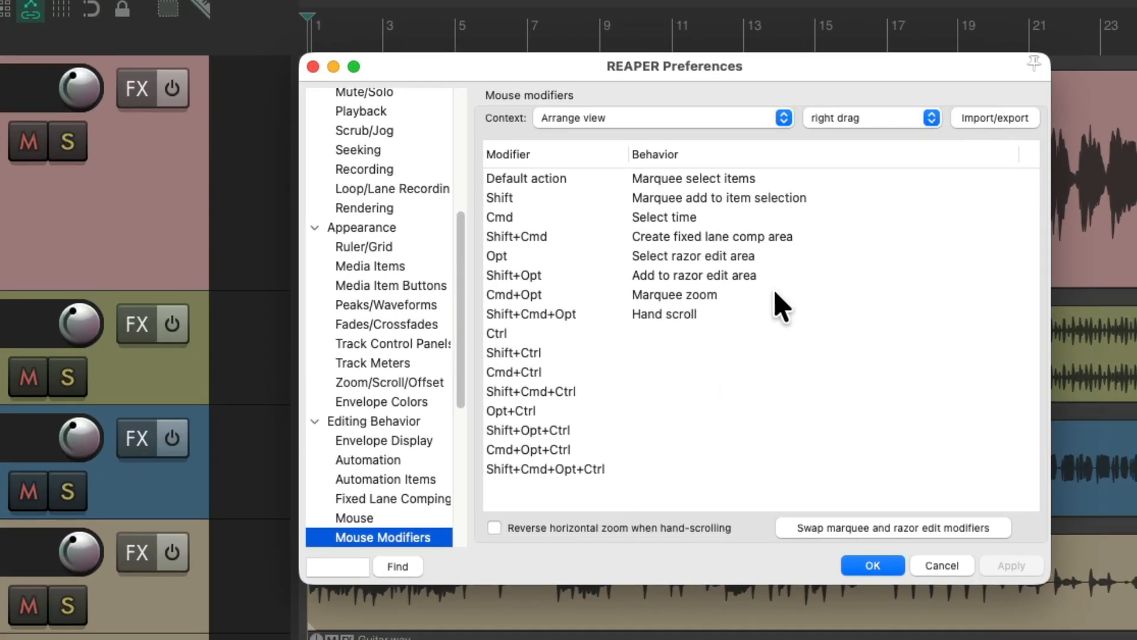
pyautogui.moveTo(802, 250)
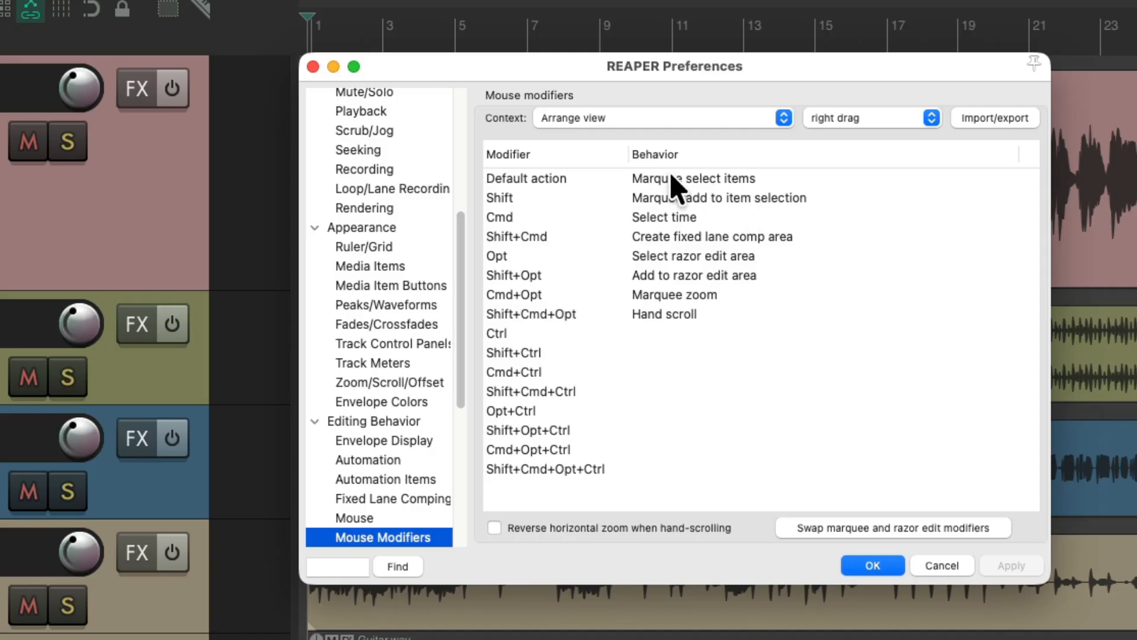
pyautogui.moveTo(583, 292)
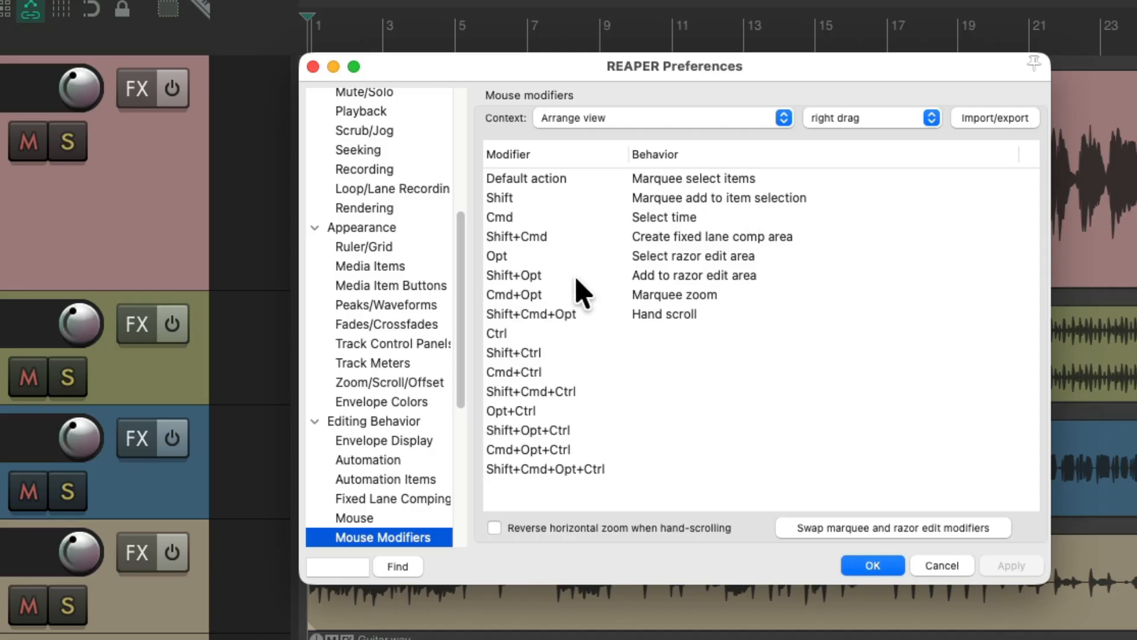
pyautogui.moveTo(666, 356)
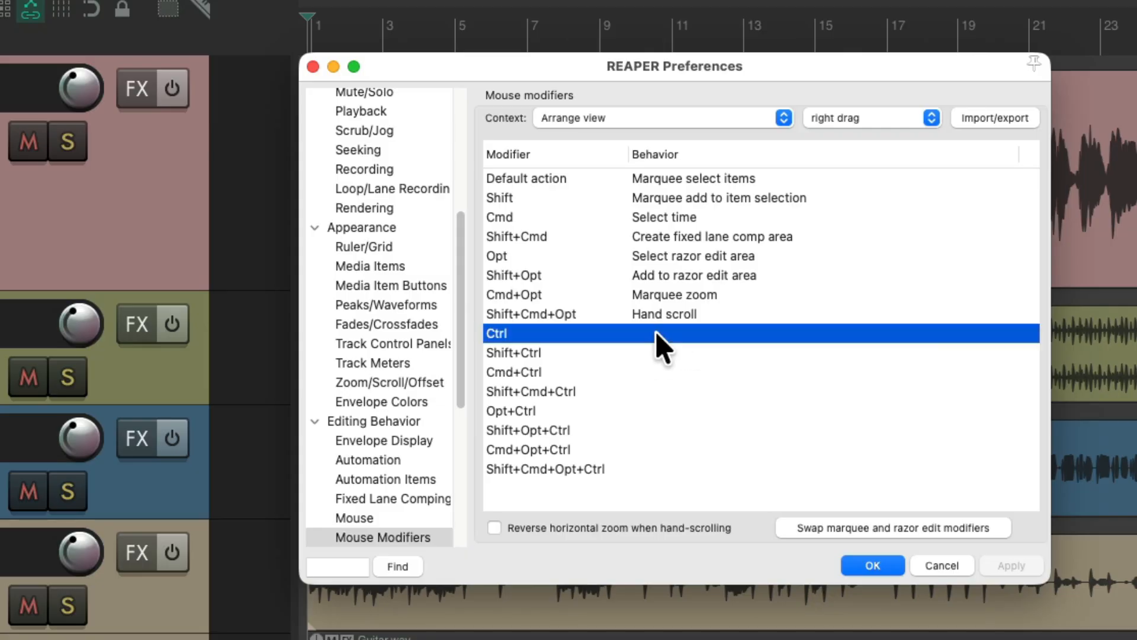
# - Assign Ctrl right-drag in the arrange view to Scrub audio
pyautogui.click(797, 333)
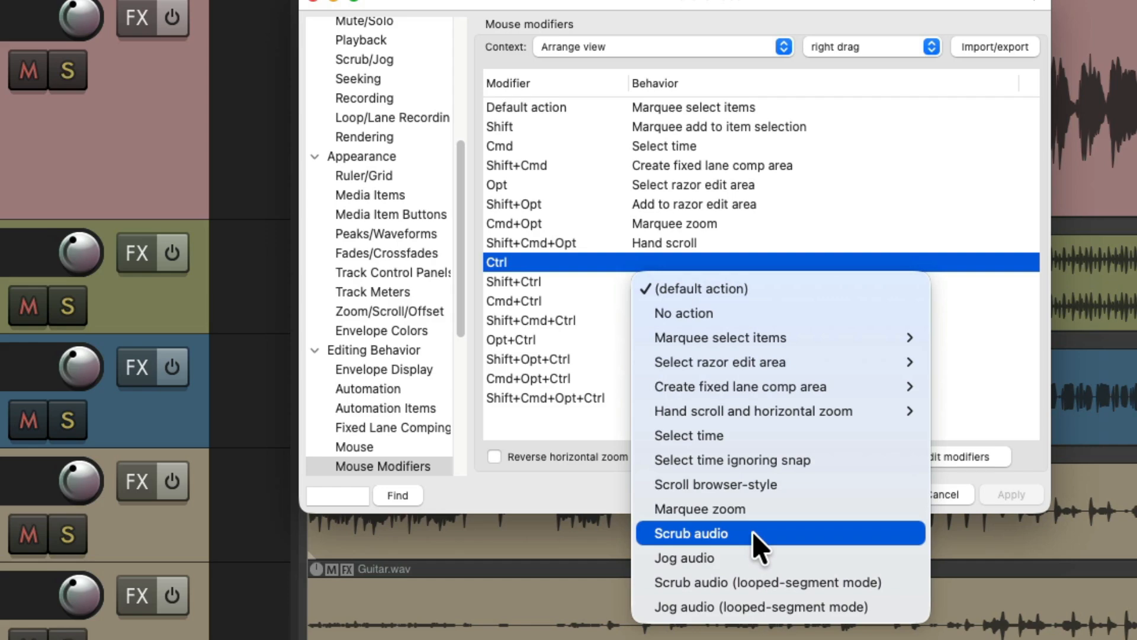
pyautogui.click(691, 533)
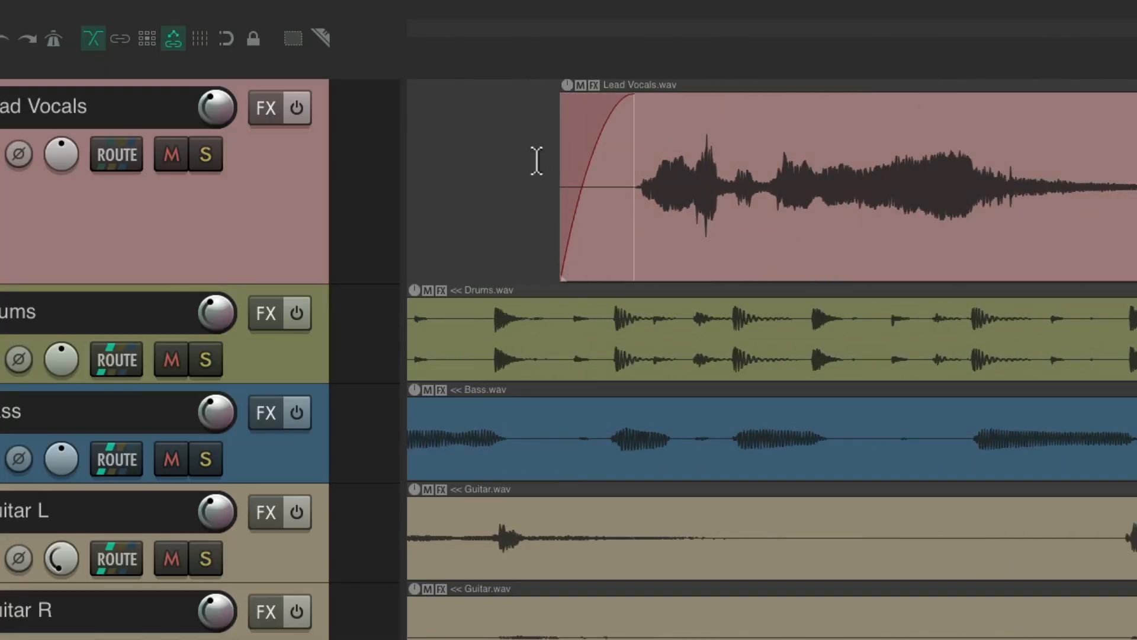
# - Move the edit cursor along the ruler to just past the Lead Vocals fade-in
pyautogui.click(583, 47)
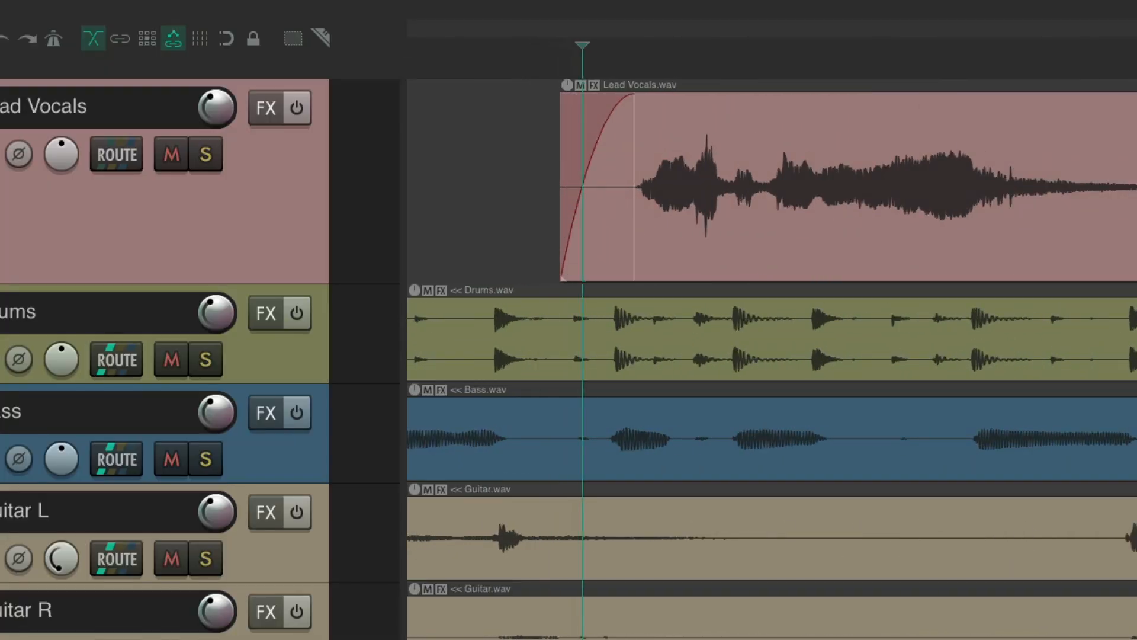
pyautogui.click(695, 47)
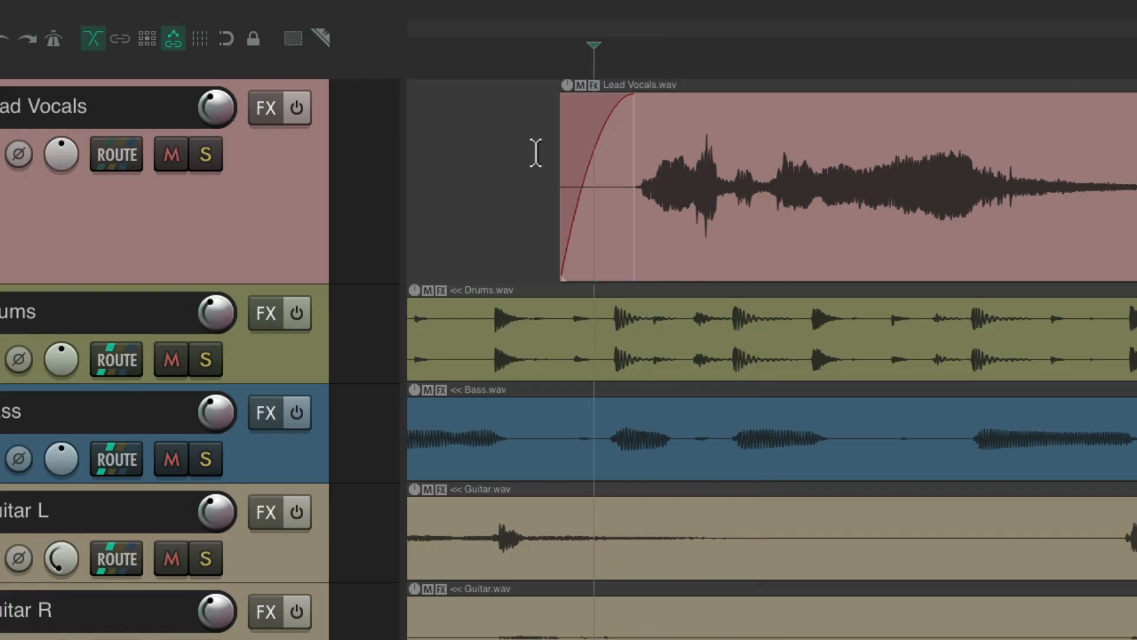
pyautogui.click(666, 48)
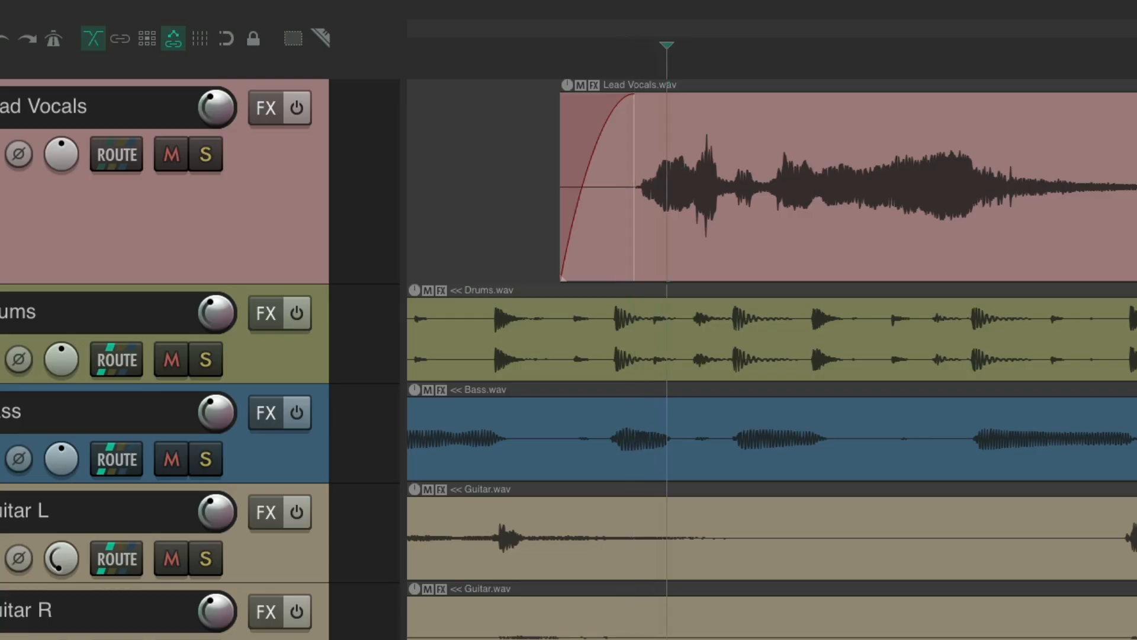
pyautogui.click(806, 48)
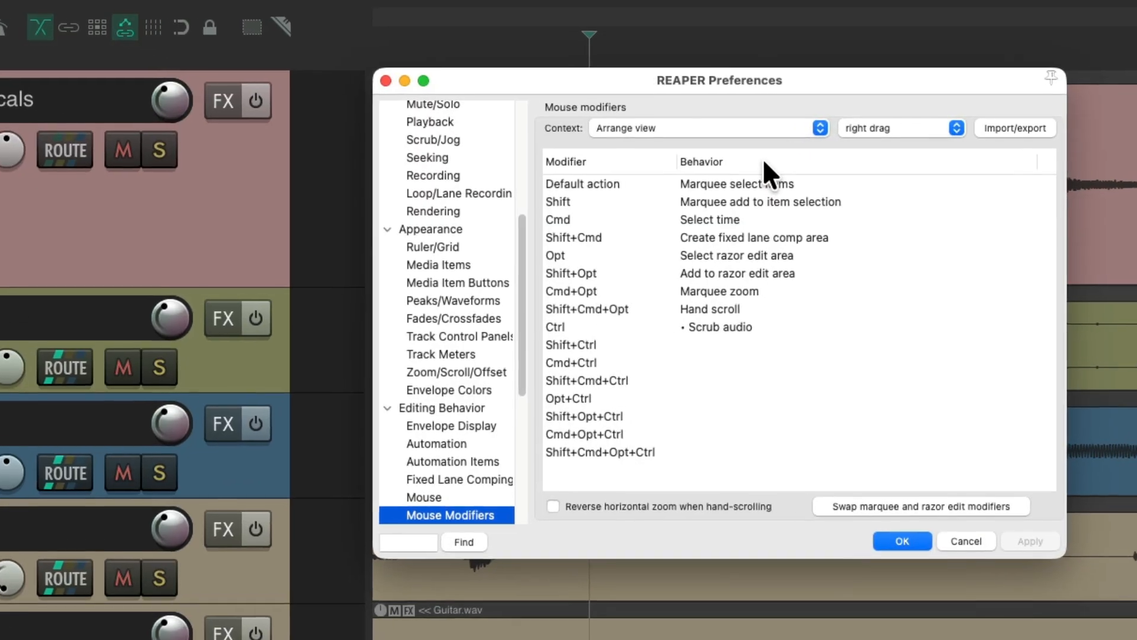
# - Change Ctrl right-drag to Jog audio and try it over the vocal item
pyautogui.click(717, 327)
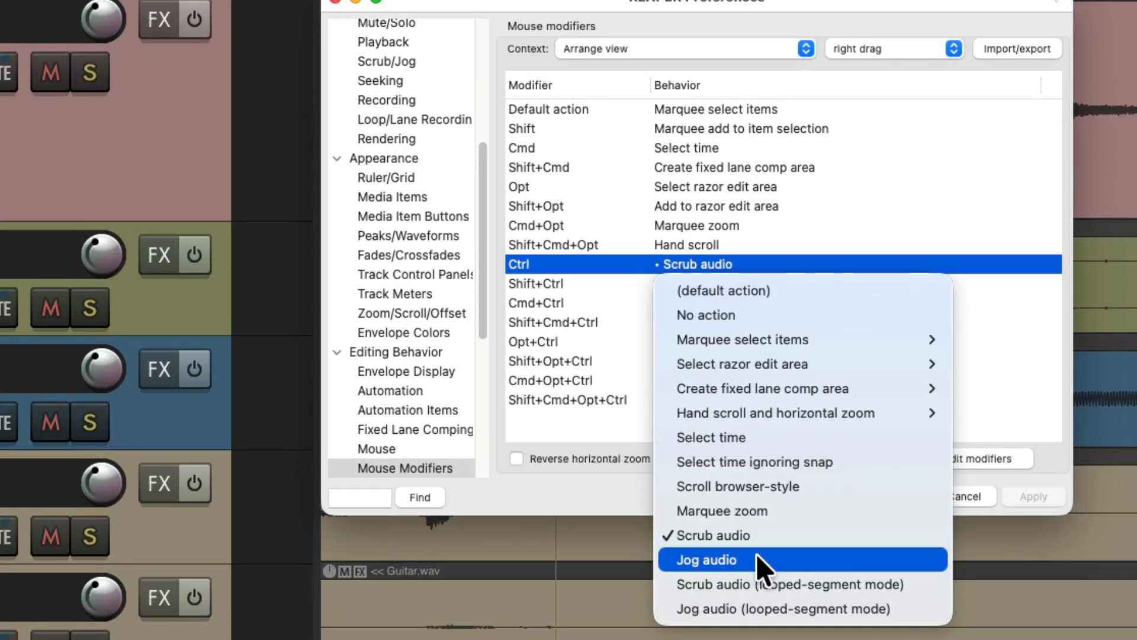
pyautogui.click(705, 560)
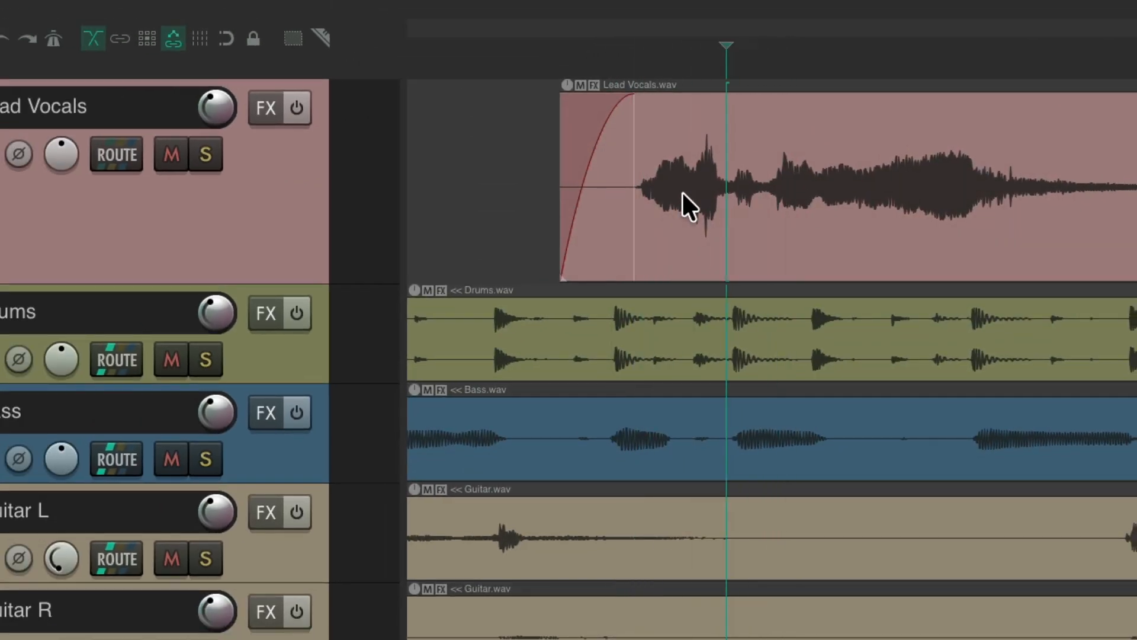
pyautogui.click(748, 46)
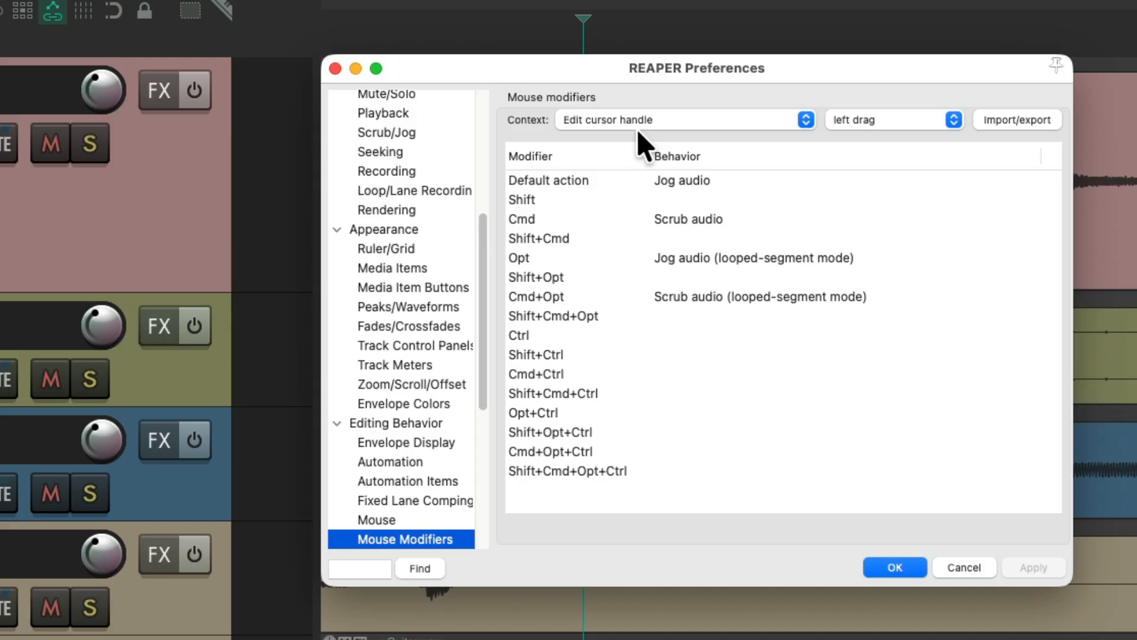
pyautogui.moveTo(744, 232)
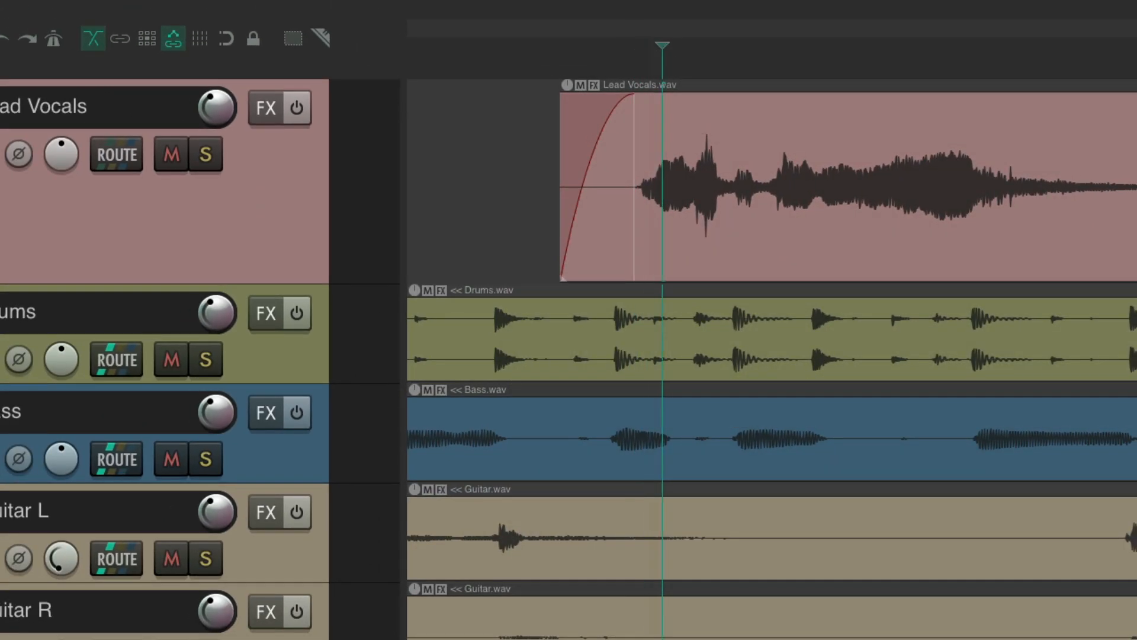
# - Drag the edit cursor handle in the ruler to jog audio near the vocal fade-in
pyautogui.click(704, 48)
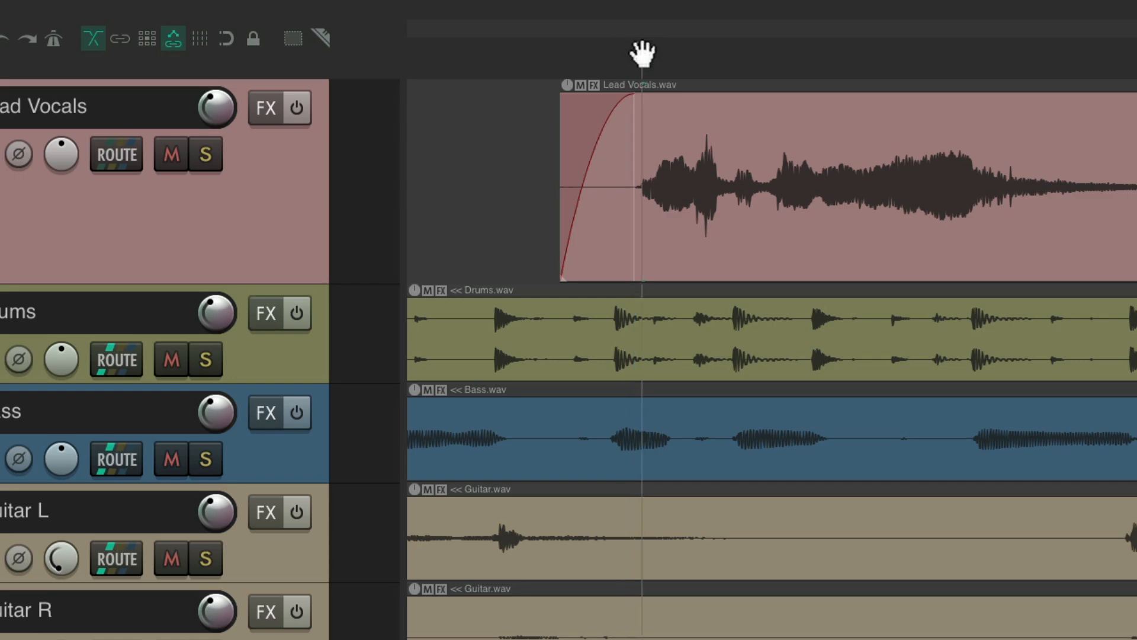
pyautogui.click(738, 55)
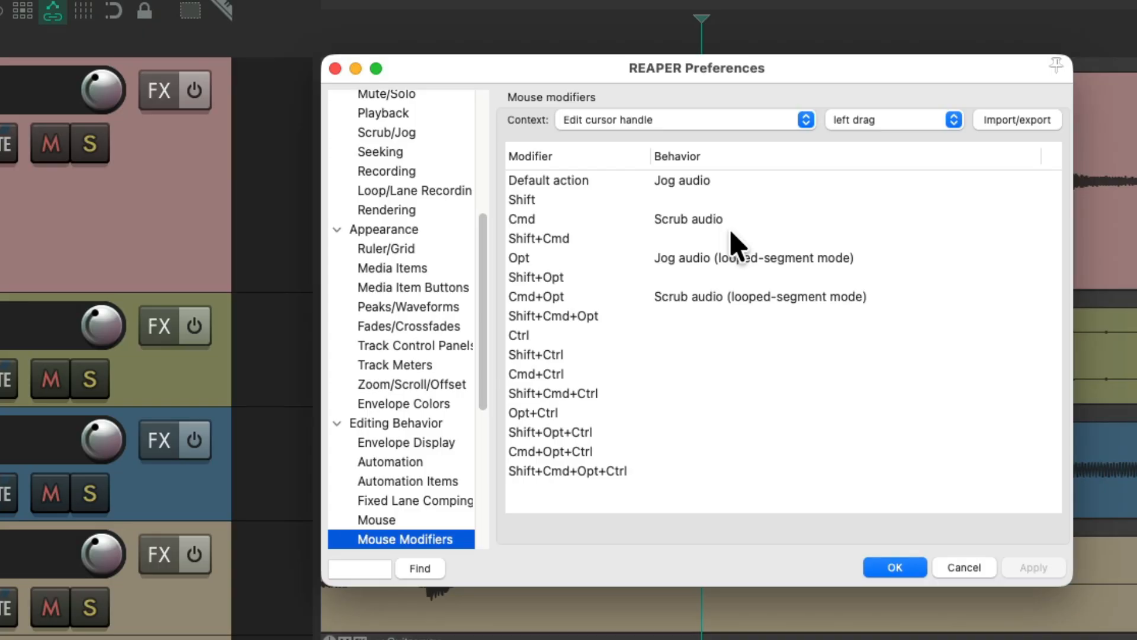
# - Close Preferences and select the first Lead Vocals item to check the default click
pyautogui.click(893, 567)
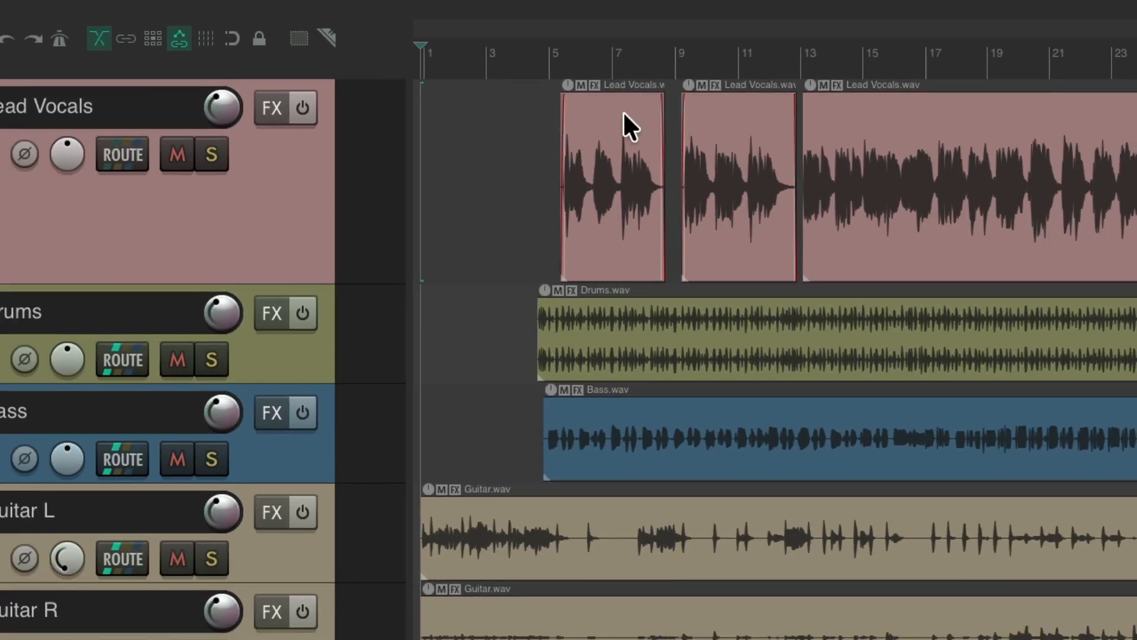
pyautogui.click(612, 185)
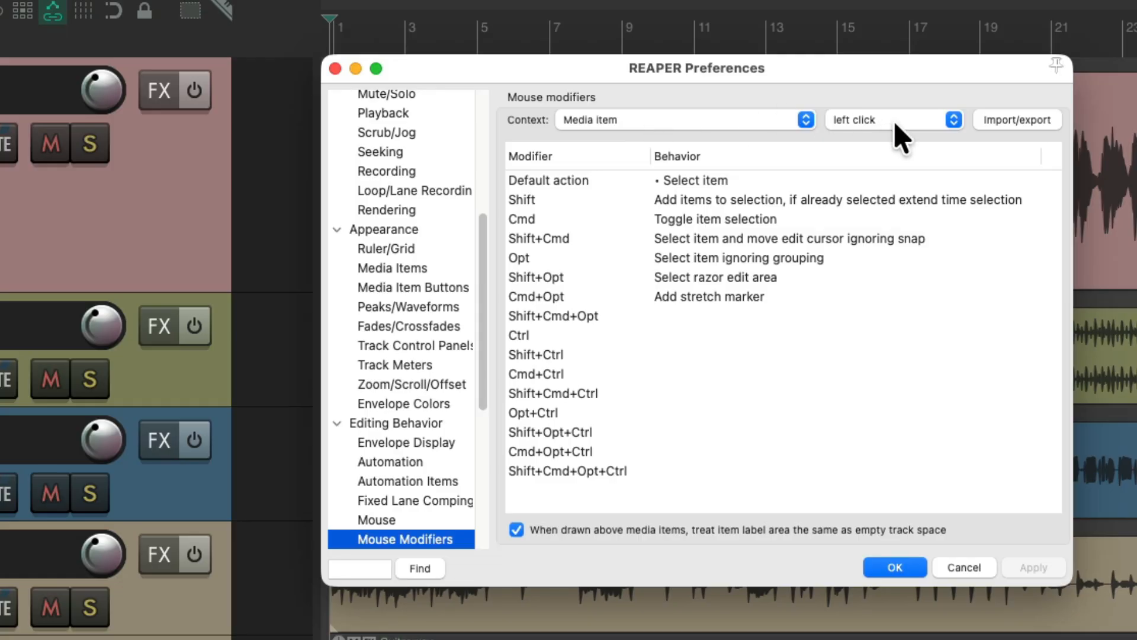
pyautogui.moveTo(768, 203)
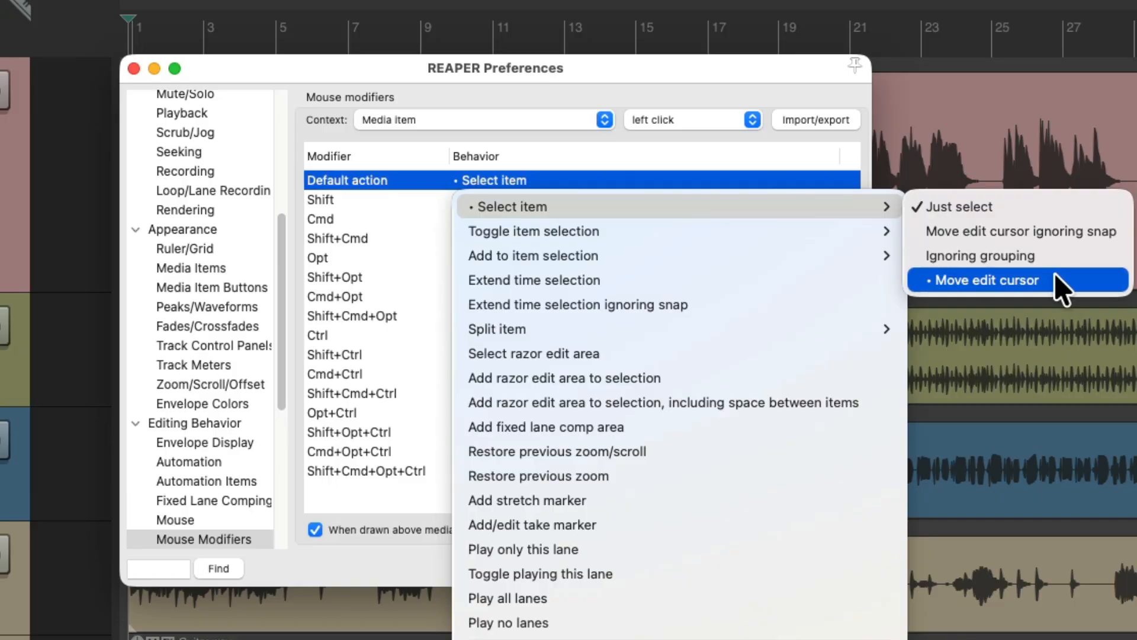
# - Set media item click to Select item and Move edit cursor, apply, and test on Lead Vocals
pyautogui.click(984, 279)
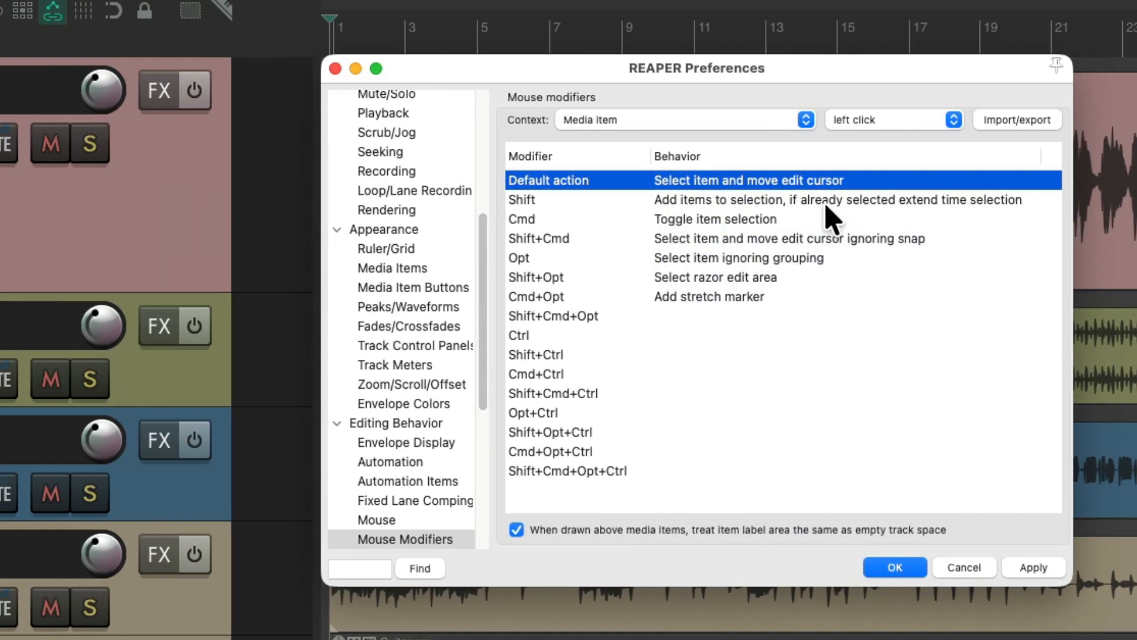
pyautogui.click(893, 567)
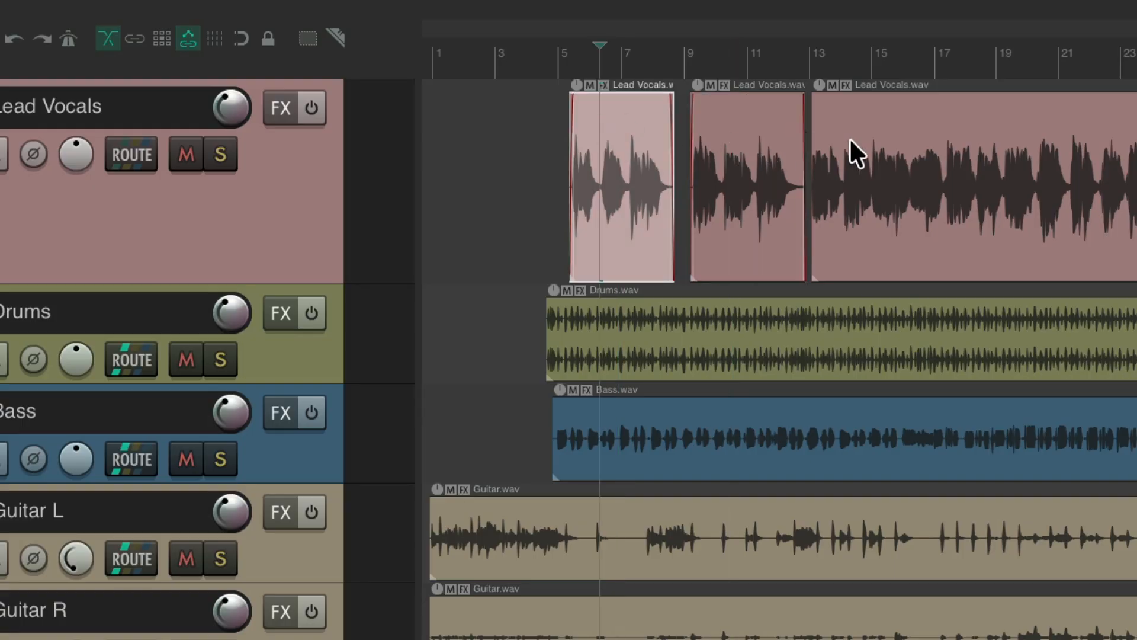
pyautogui.click(607, 137)
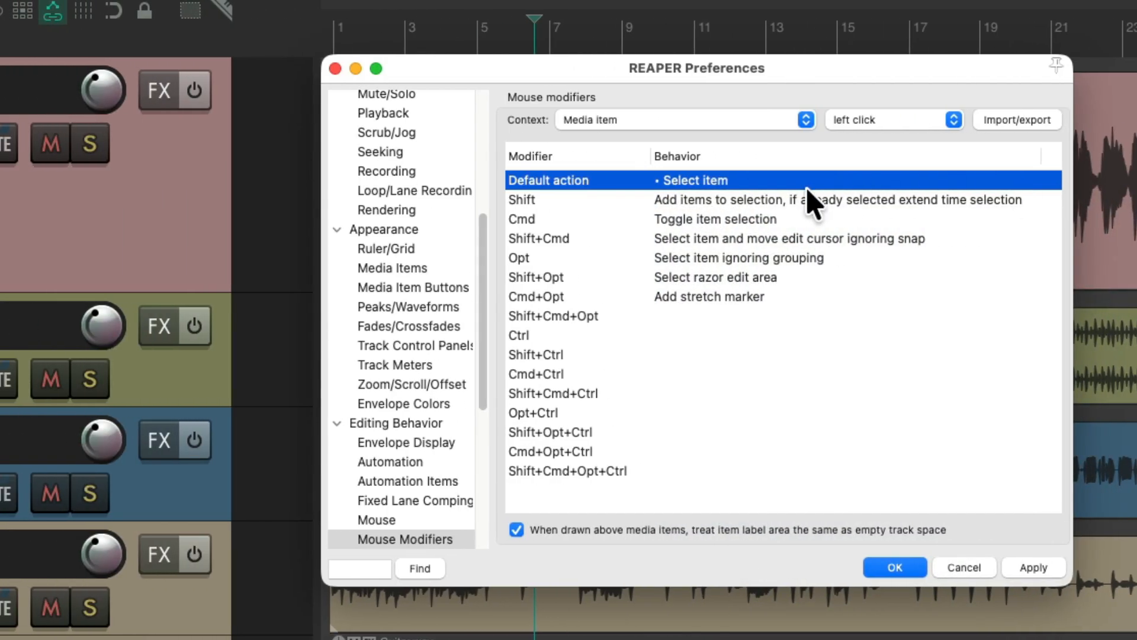
# - Apply the select-only item click and verify on Lead Vocals items that the edit cursor stays put
pyautogui.click(893, 567)
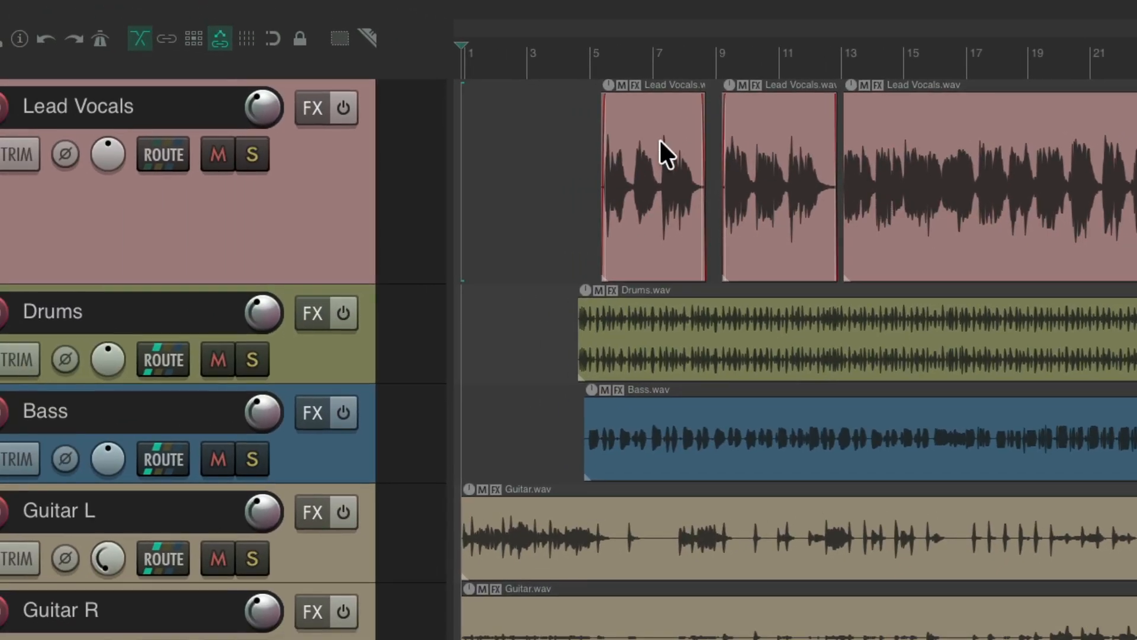
pyautogui.click(653, 189)
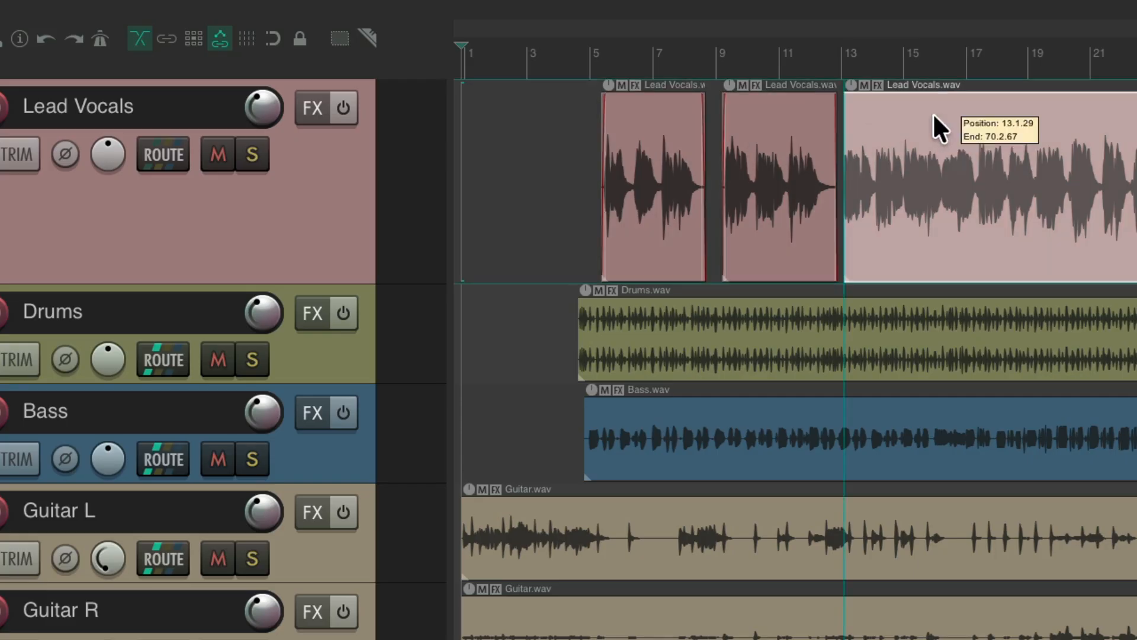
pyautogui.click(653, 181)
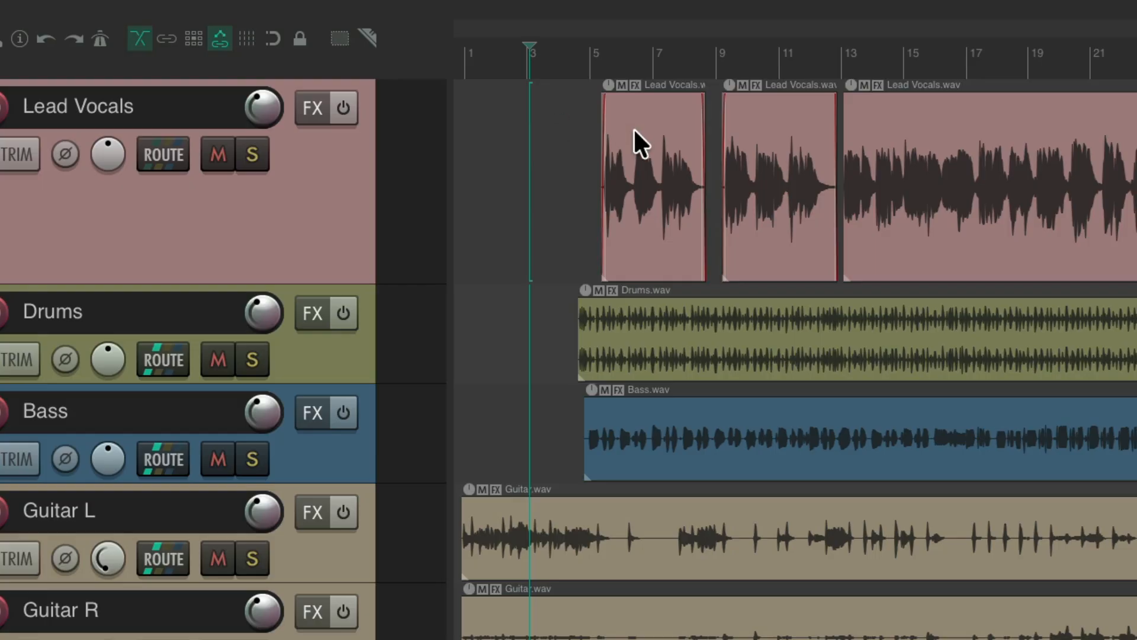
pyautogui.click(779, 182)
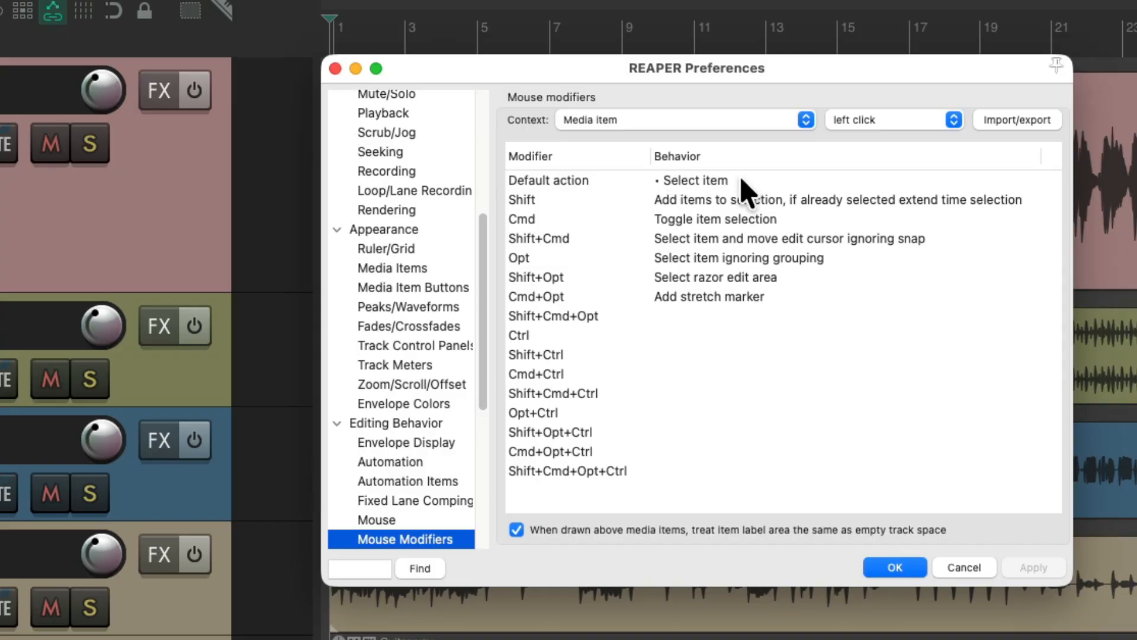
pyautogui.moveTo(754, 289)
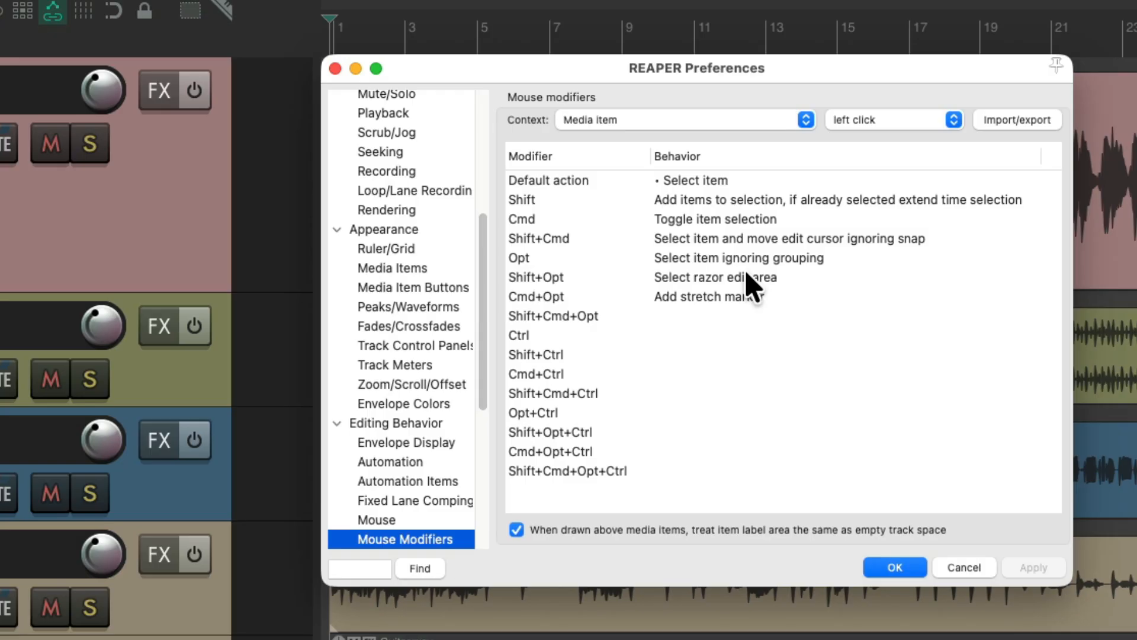
pyautogui.moveTo(755, 294)
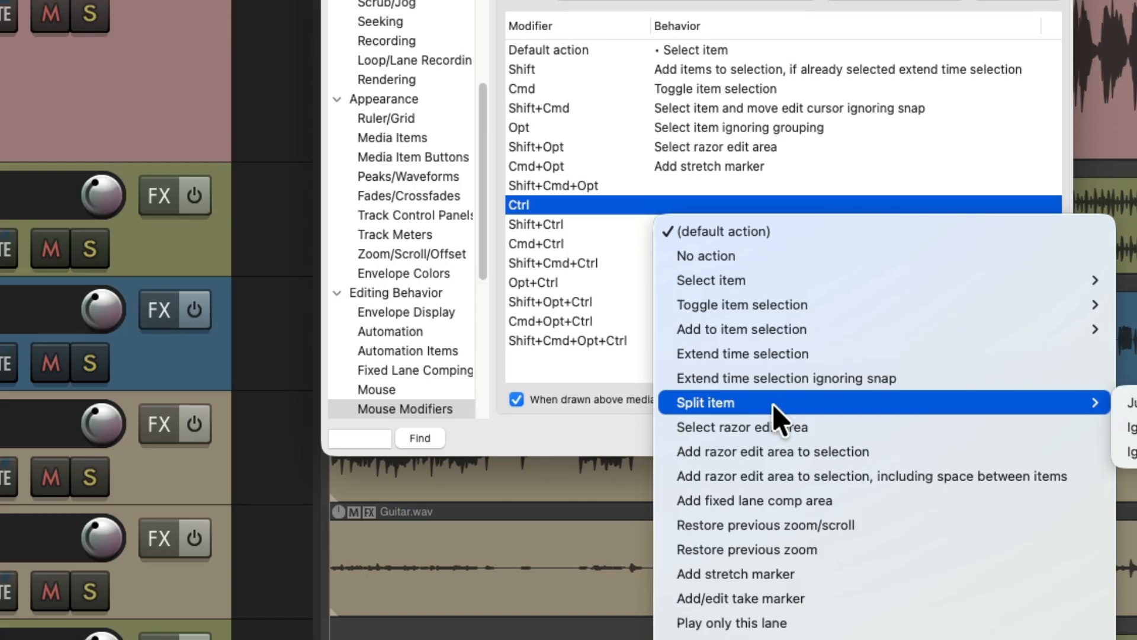
pyautogui.moveTo(776, 403)
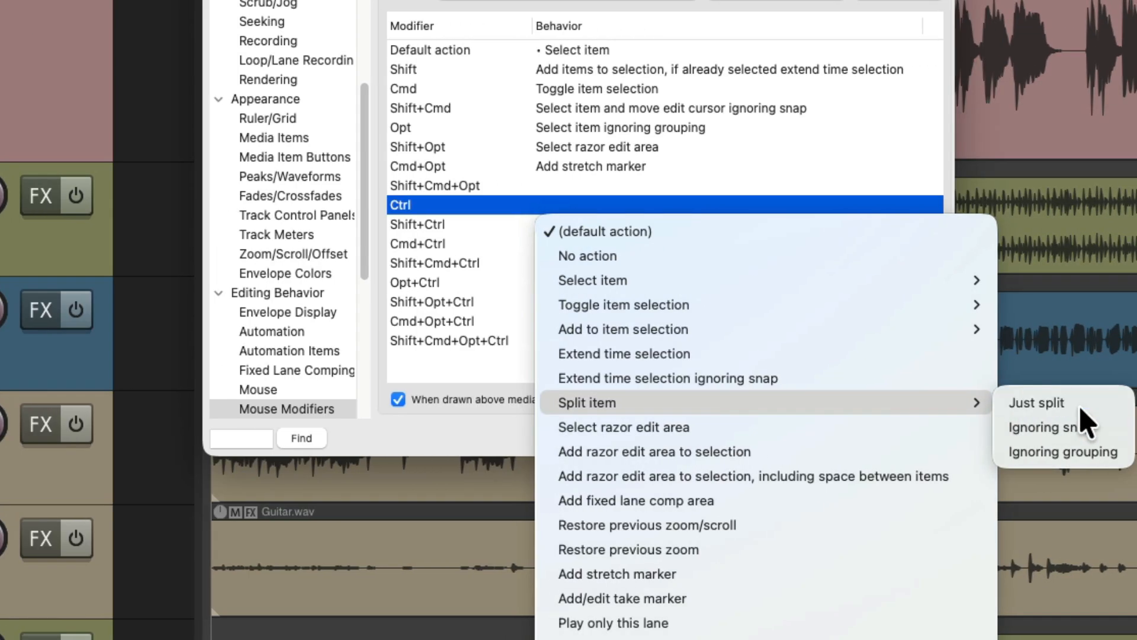
# - Assign Ctrl-click on a media item to Split item
pyautogui.click(1035, 403)
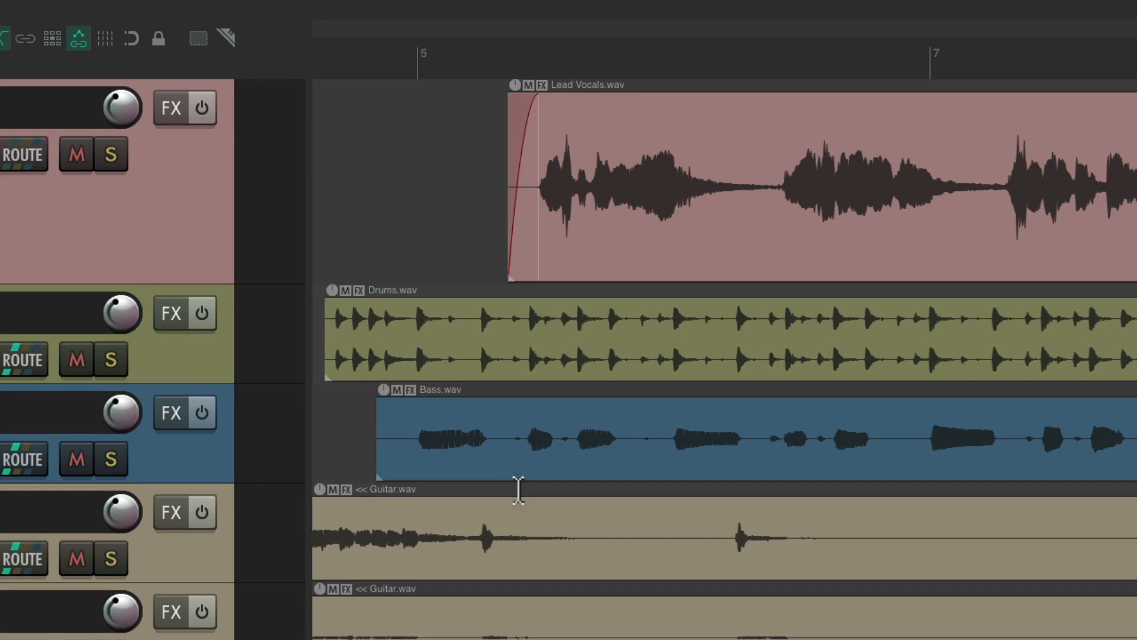
pyautogui.moveTo(526, 410)
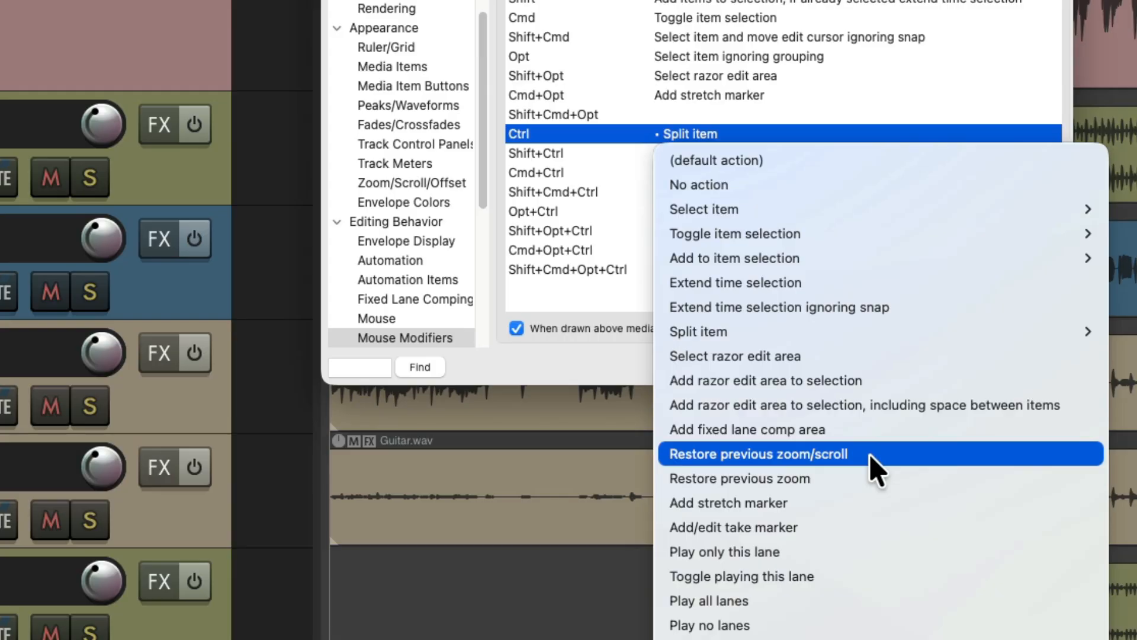
# - Assign Ctrl-click to Restore previous zoom/scroll and use it to bring back the close-up view
pyautogui.click(757, 454)
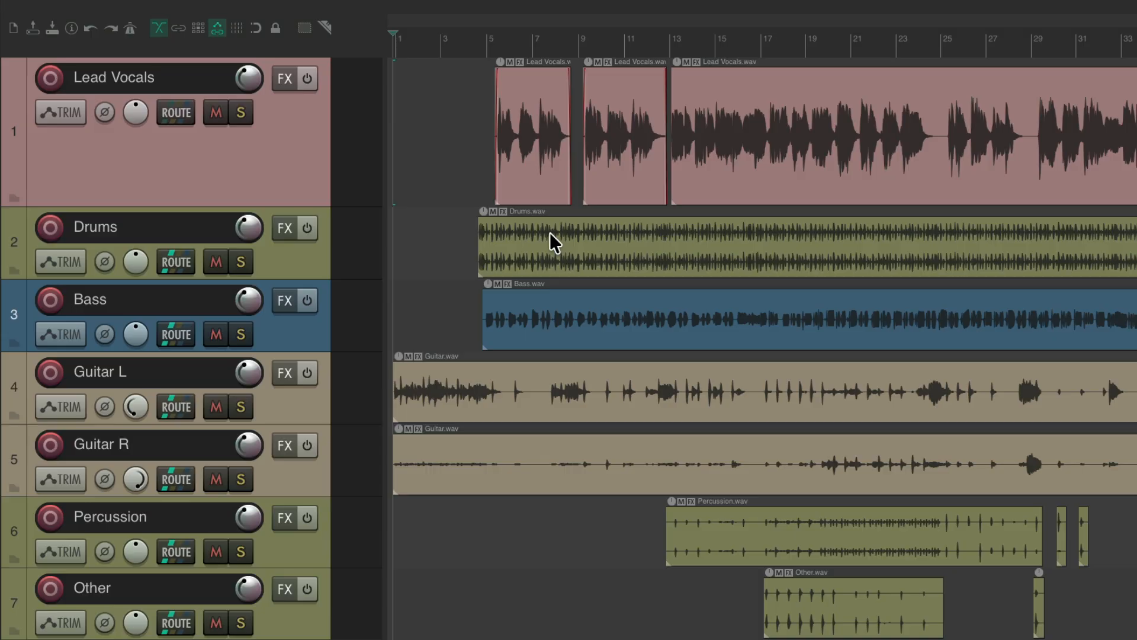
pyautogui.click(531, 134)
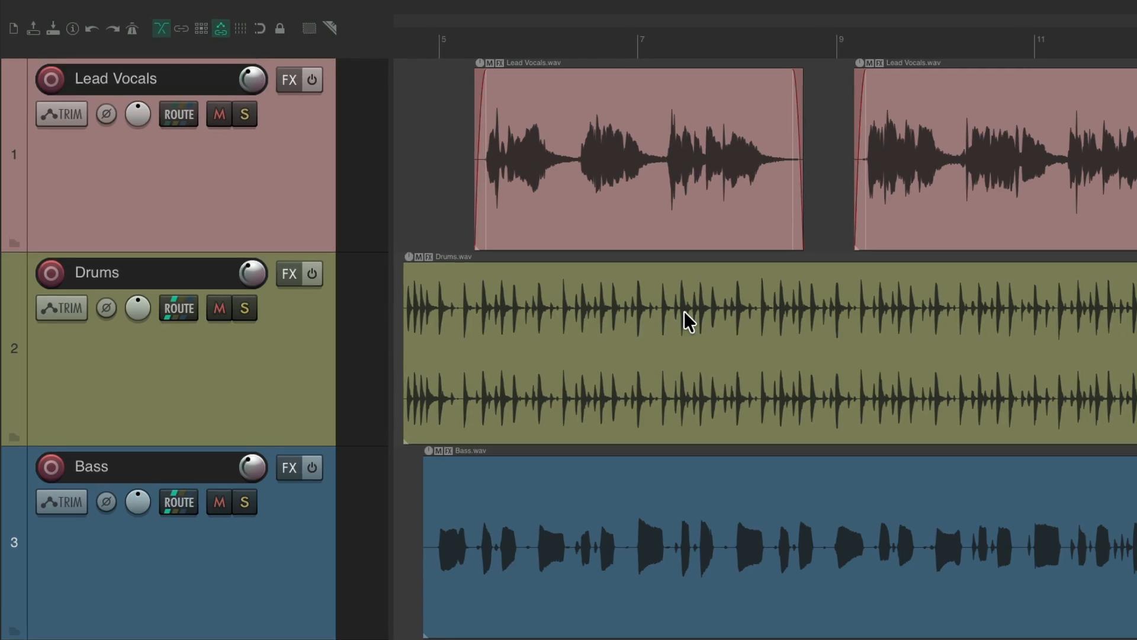
pyautogui.moveTo(568, 137)
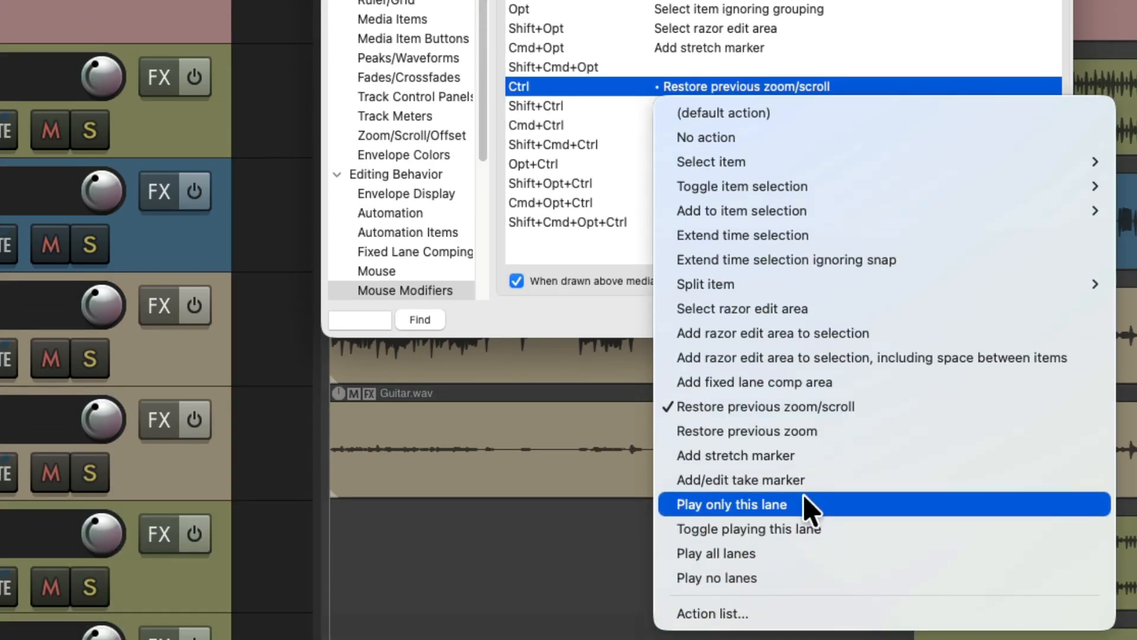
pyautogui.moveTo(816, 559)
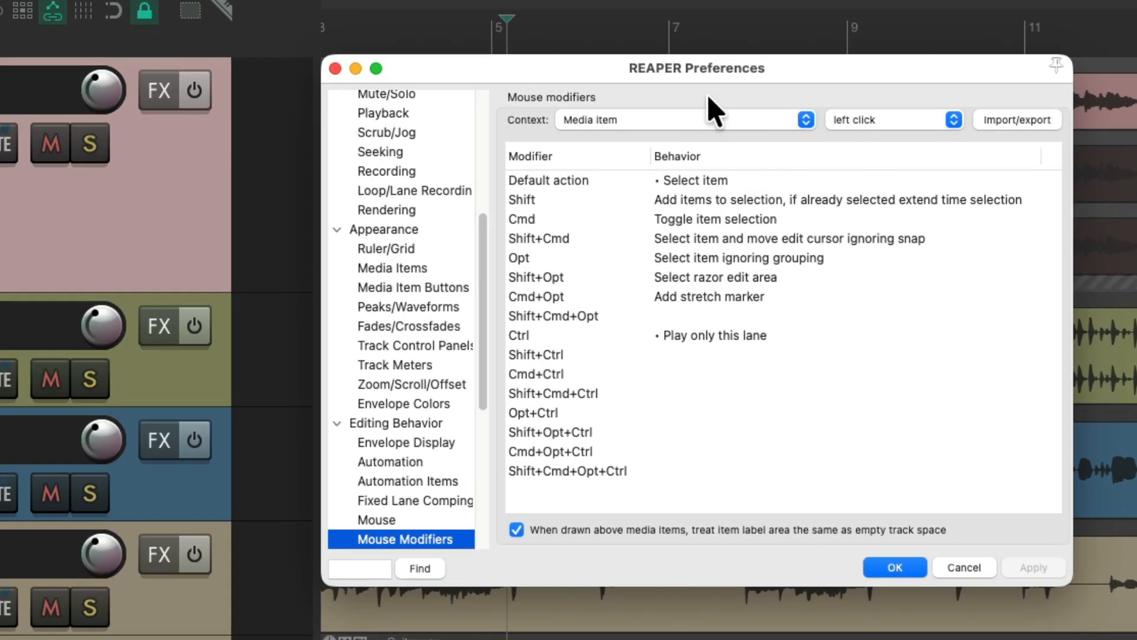
pyautogui.moveTo(779, 348)
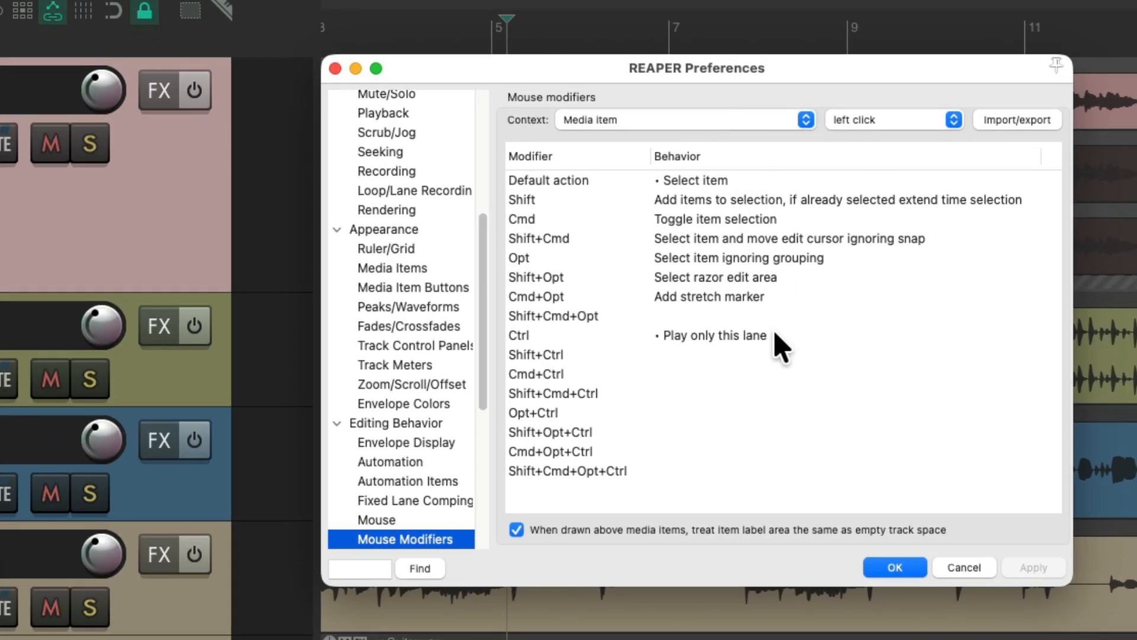
pyautogui.moveTo(717, 149)
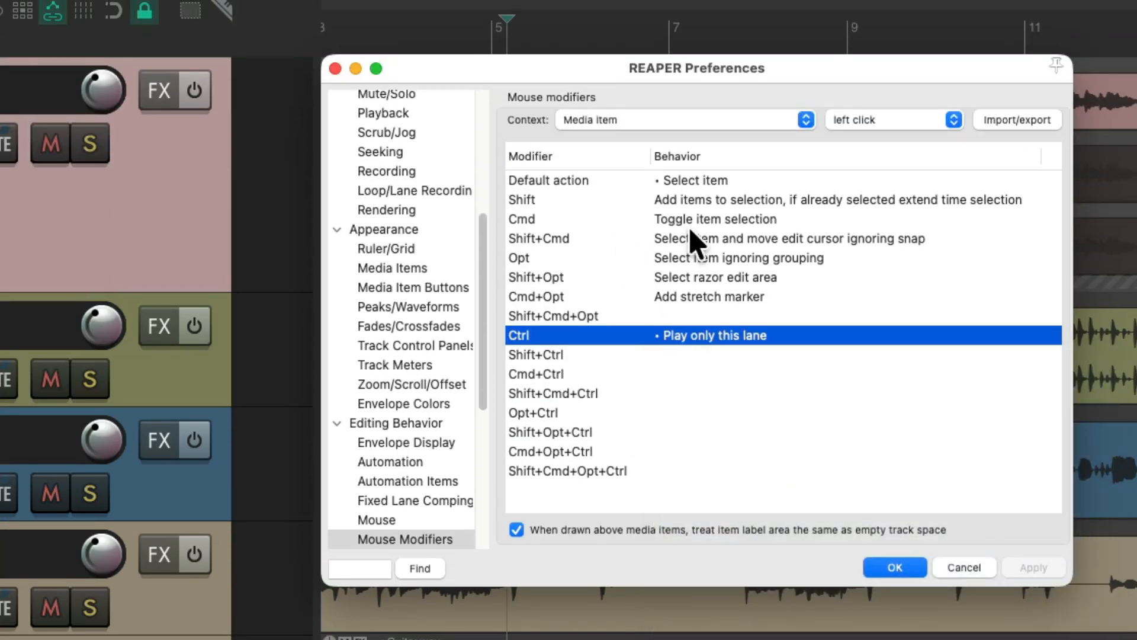
pyautogui.moveTo(728, 356)
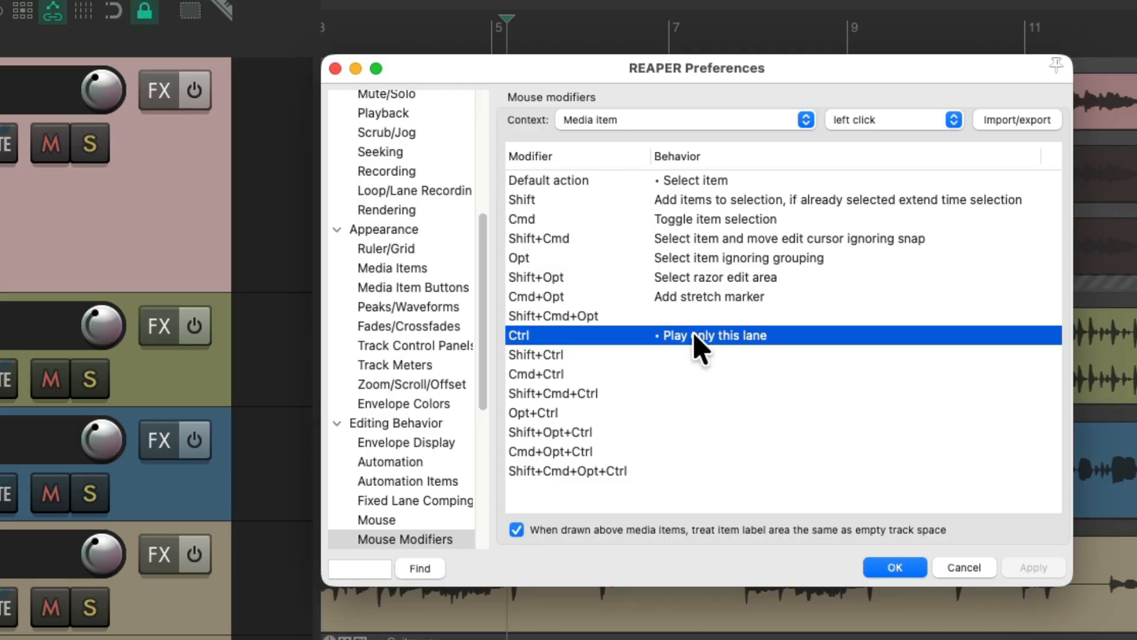
# - Assign Ctrl-click on media items to 'Item properties: Toggle solo' from the action list
pyautogui.click(713, 334)
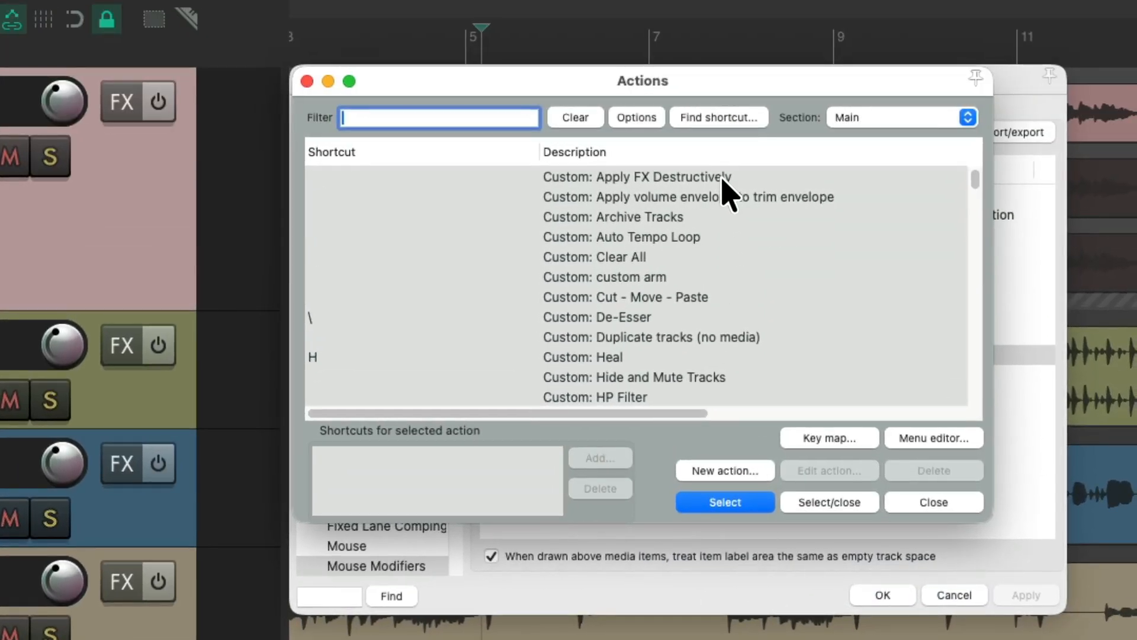
pyautogui.write('toggle solo')
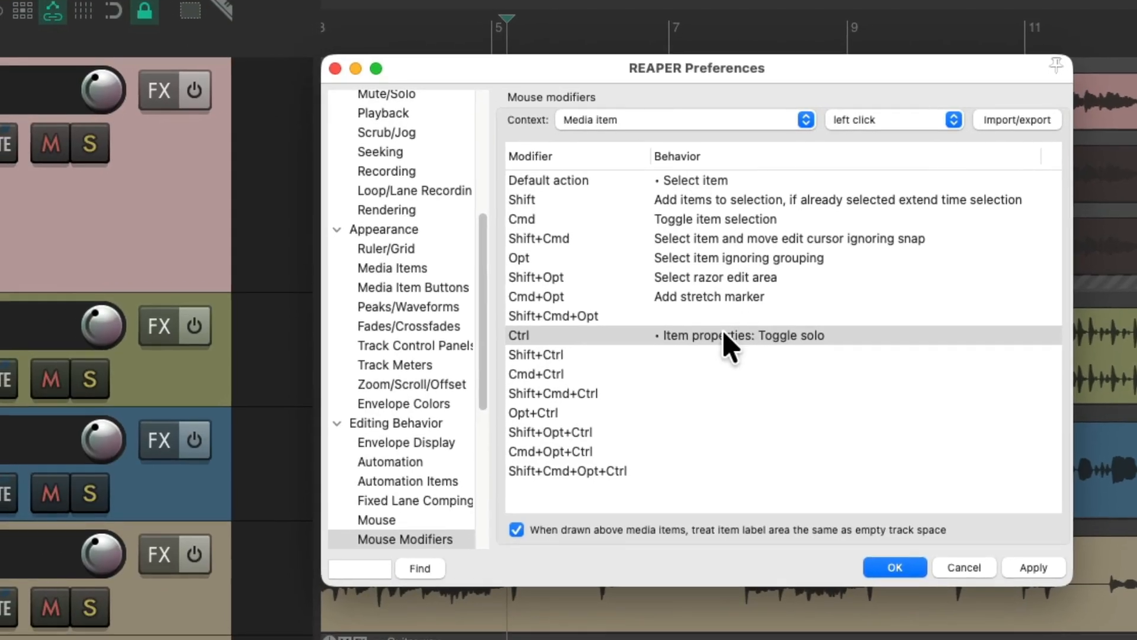
pyautogui.moveTo(604, 352)
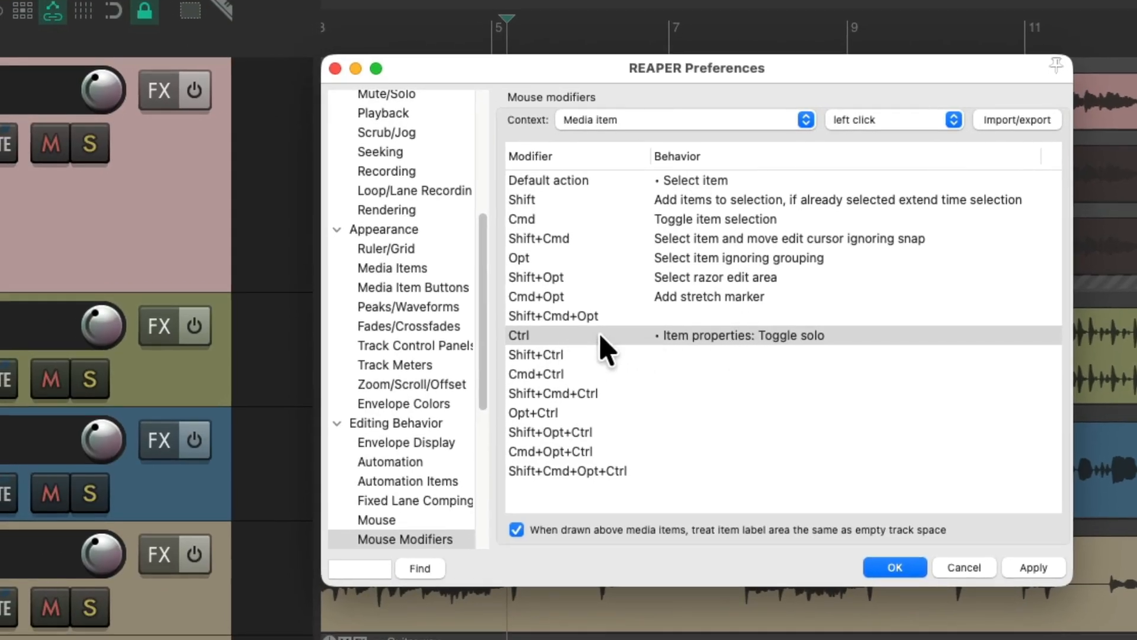
# - Apply the modifier and Ctrl-click the first Lead Vocals item to solo it
pyautogui.click(893, 566)
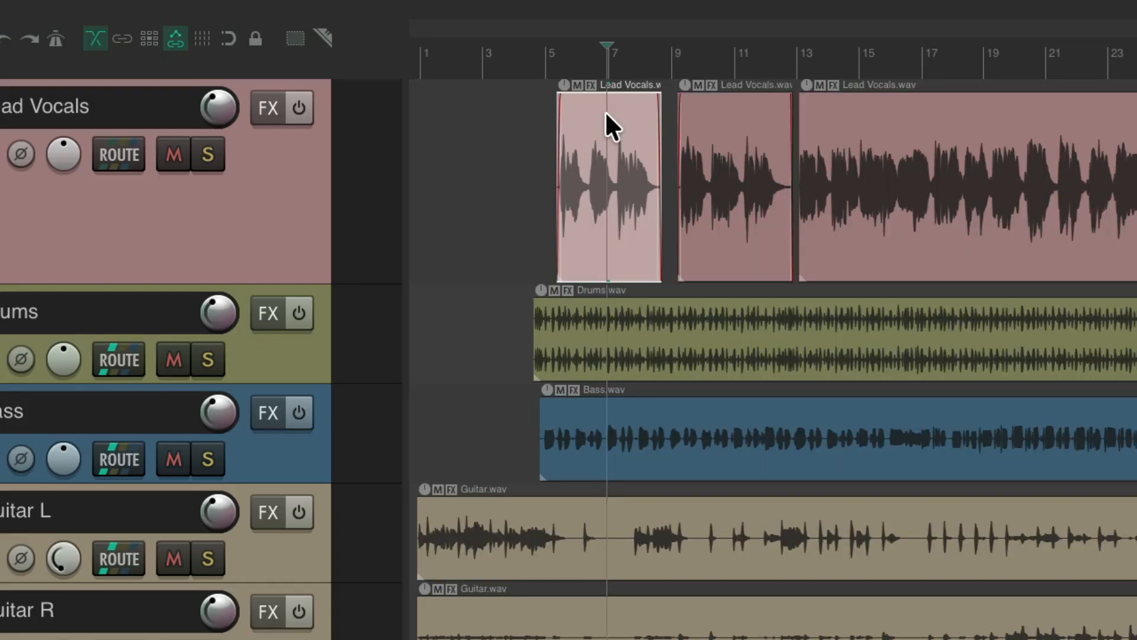
pyautogui.click(735, 188)
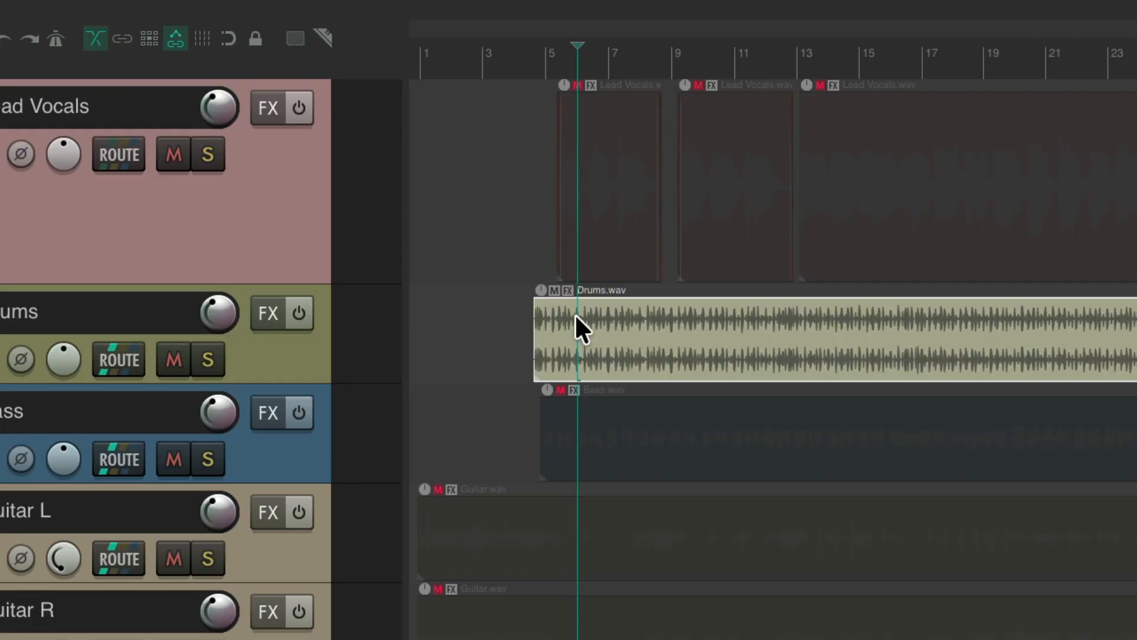
pyautogui.moveTo(601, 327)
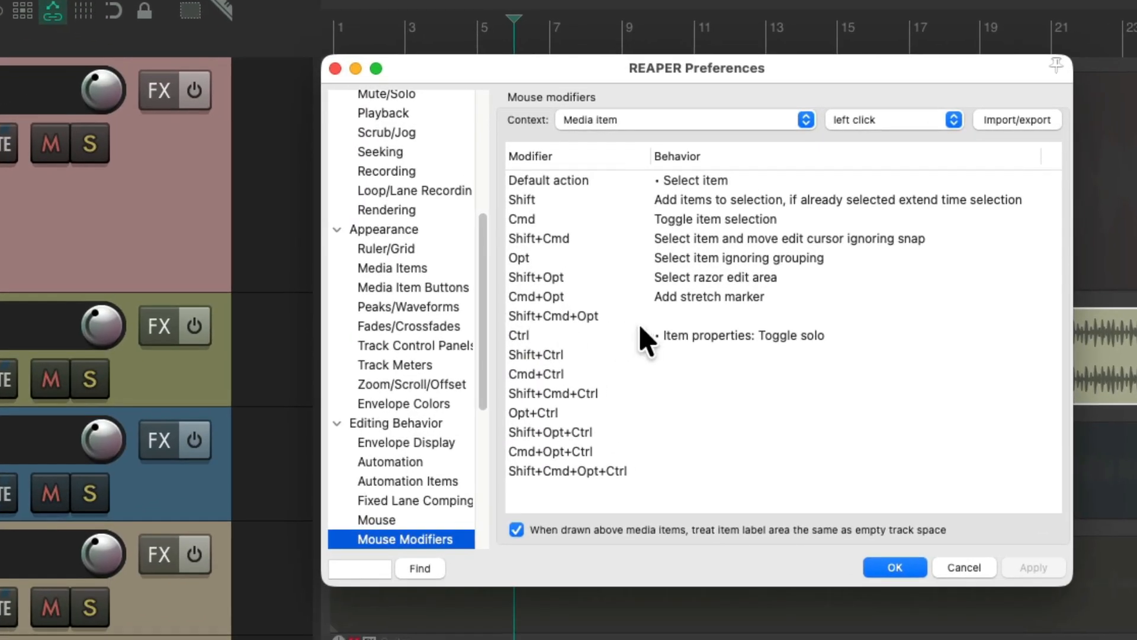
# - Enable 'Do not move edit cursor' for the solo modifier, then unsolo the first Lead Vocals item
pyautogui.click(743, 335)
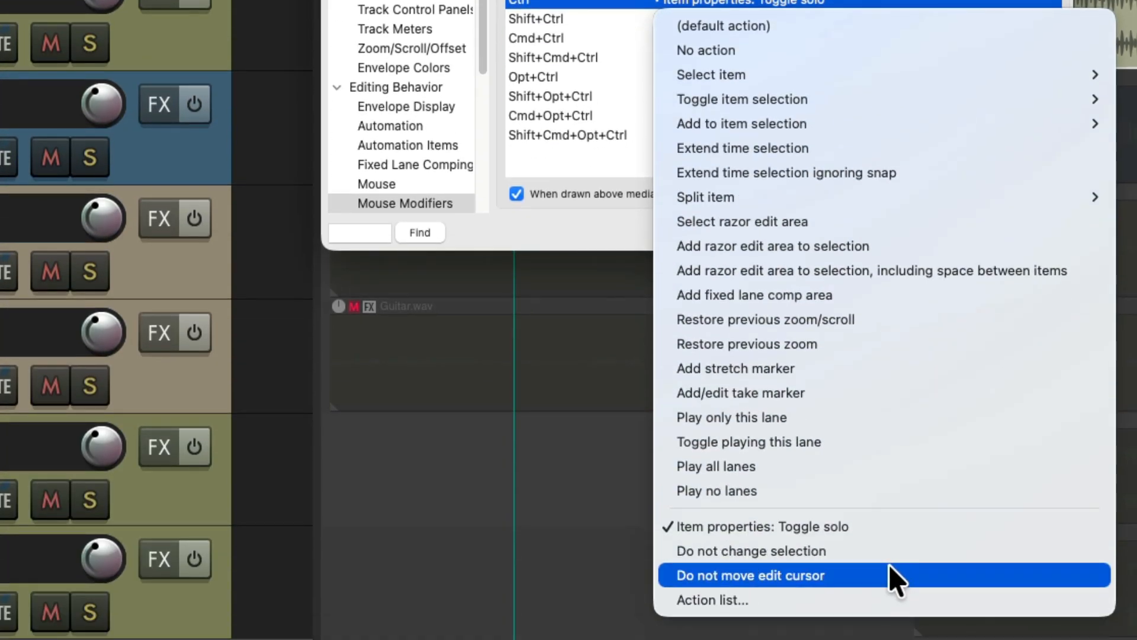
pyautogui.click(748, 576)
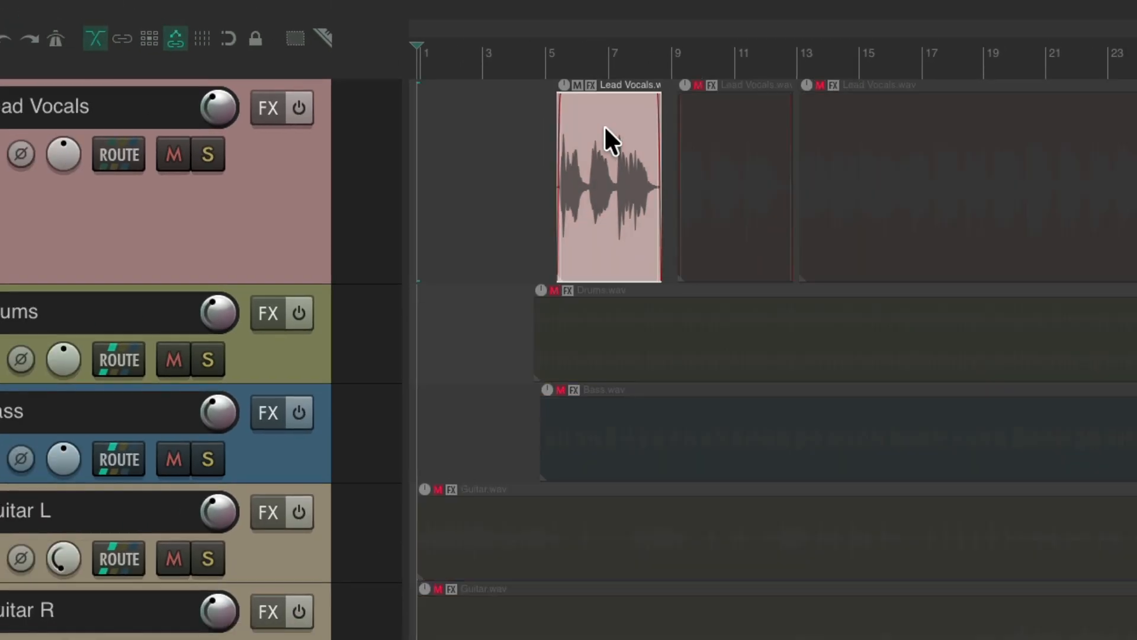
pyautogui.moveTo(439, 130)
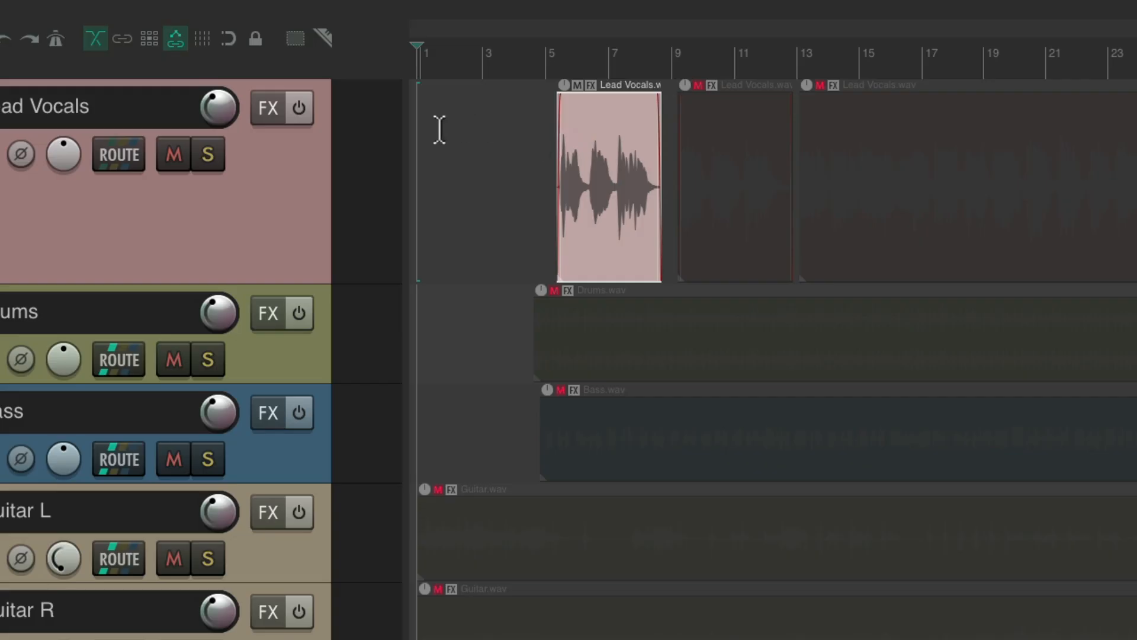
pyautogui.moveTo(616, 141)
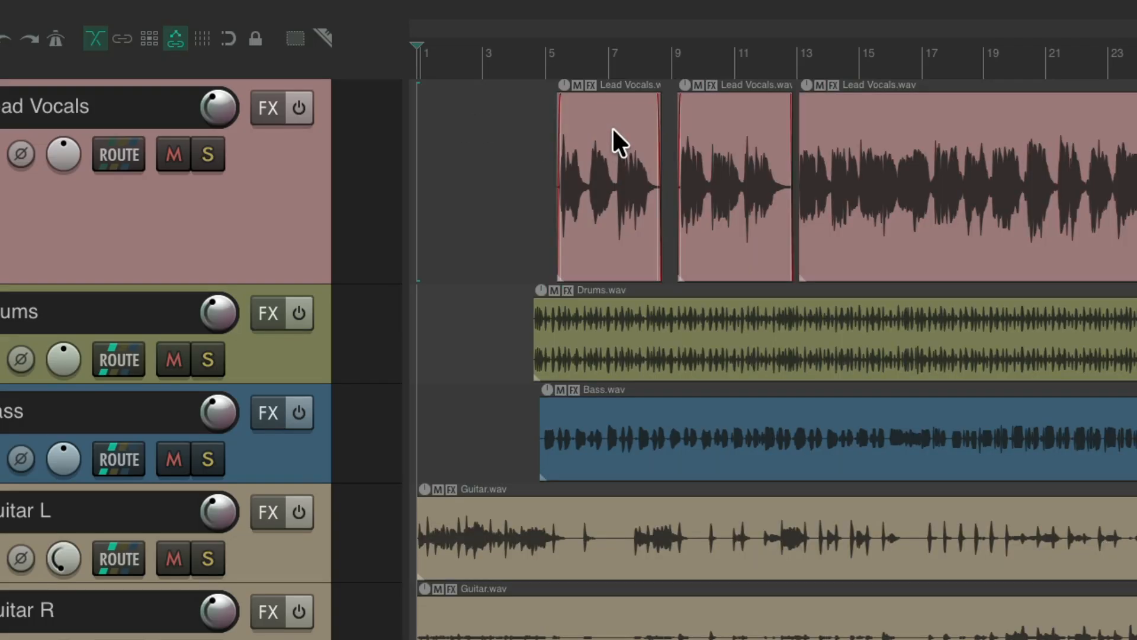
pyautogui.click(734, 181)
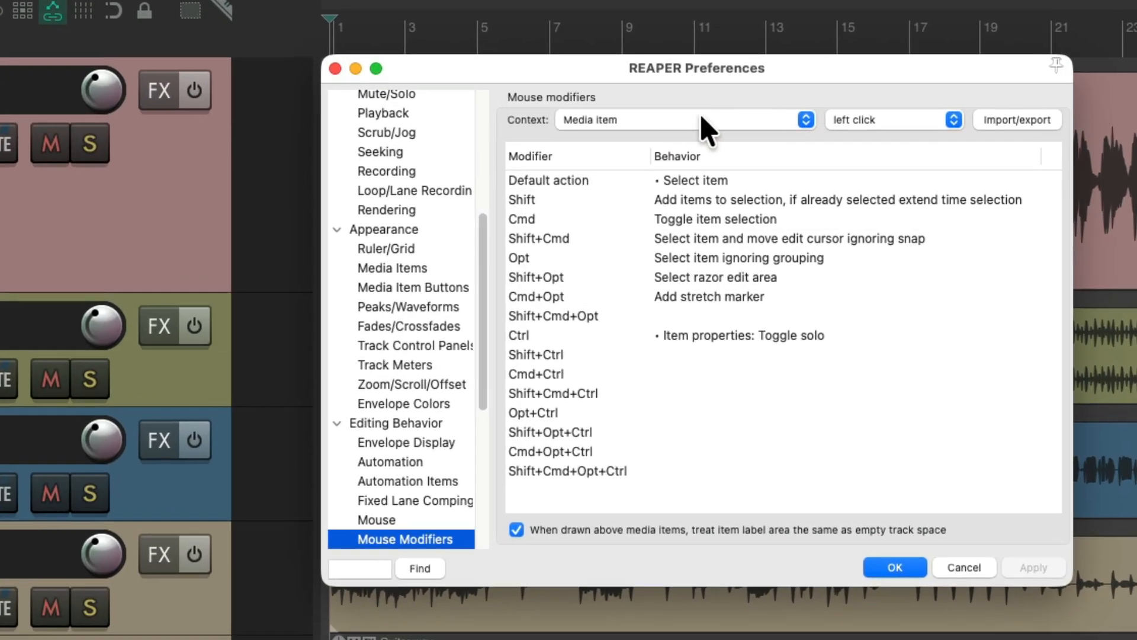
pyautogui.moveTo(715, 345)
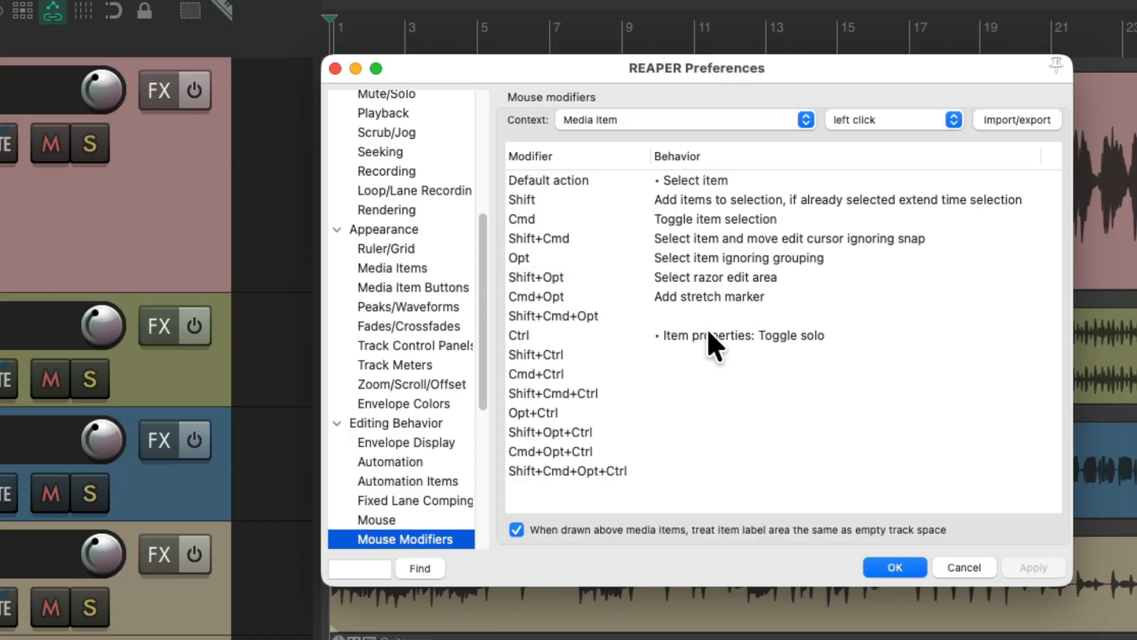
pyautogui.moveTo(735, 185)
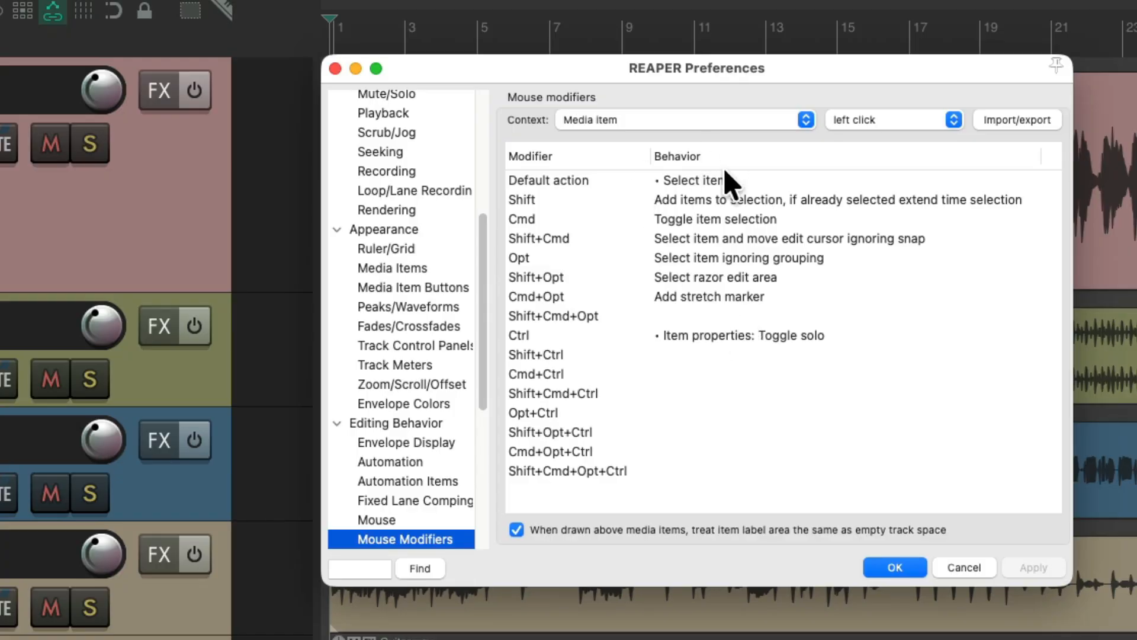
pyautogui.moveTo(744, 349)
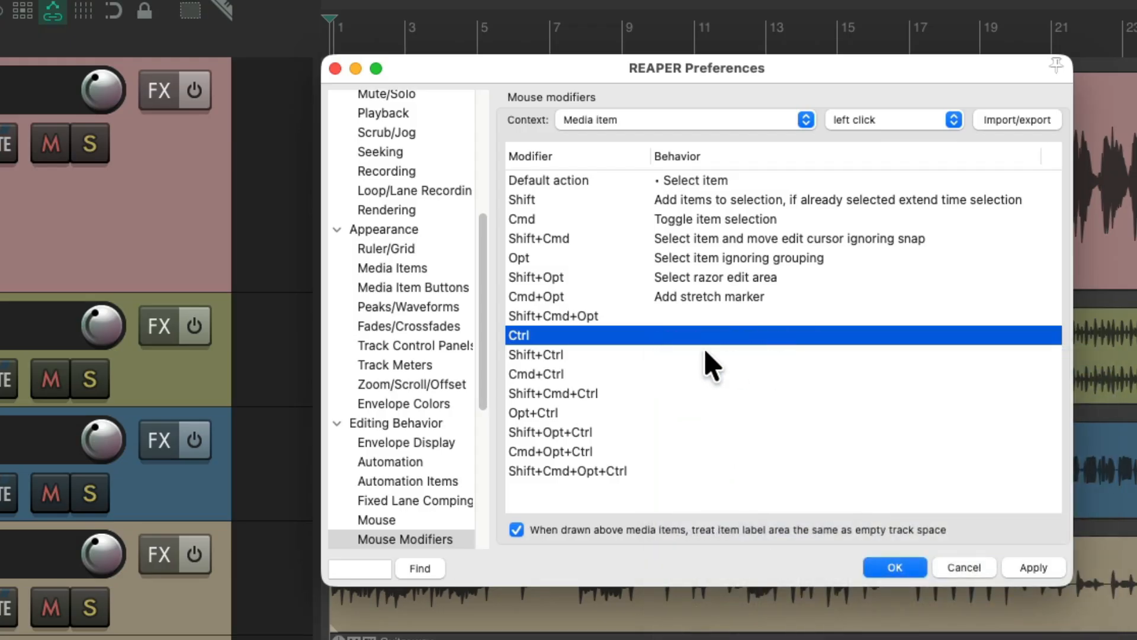
pyautogui.moveTo(860, 192)
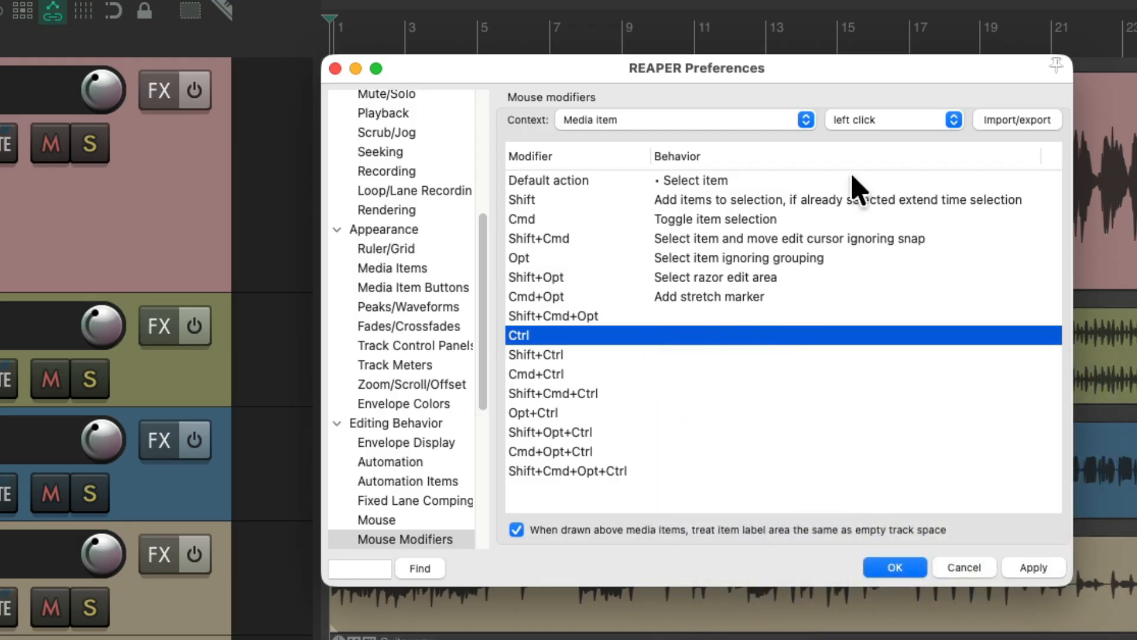
pyautogui.moveTo(678, 156)
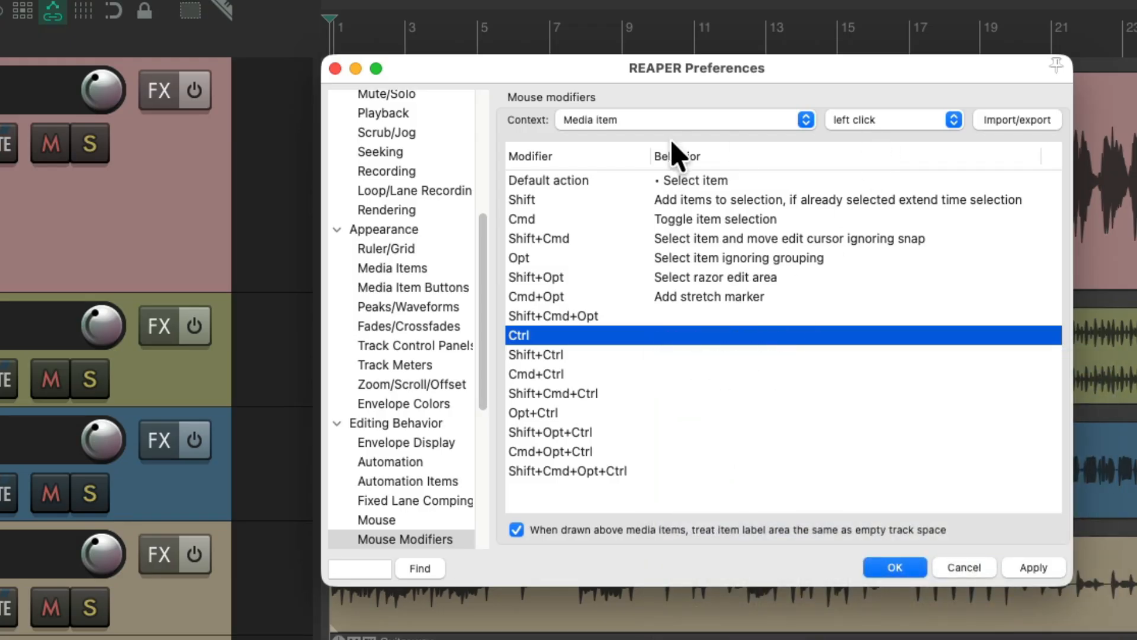